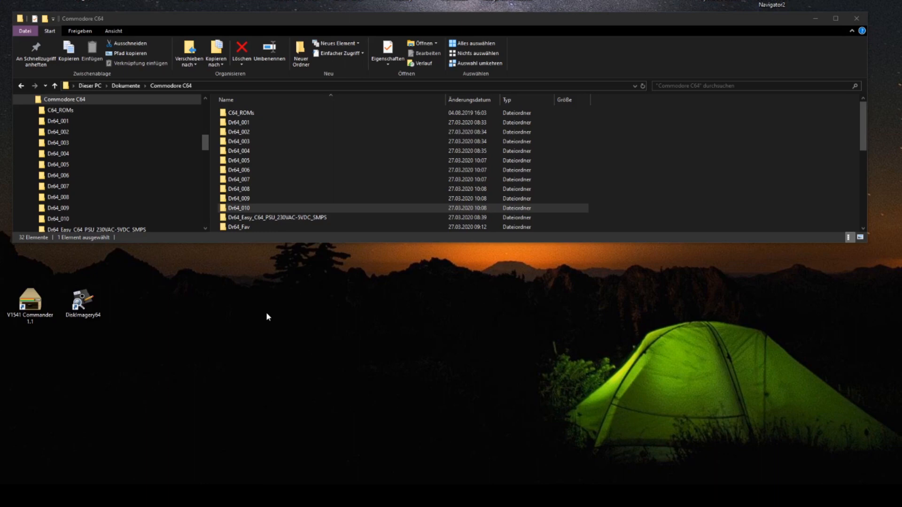
mouse_move(343, 299)
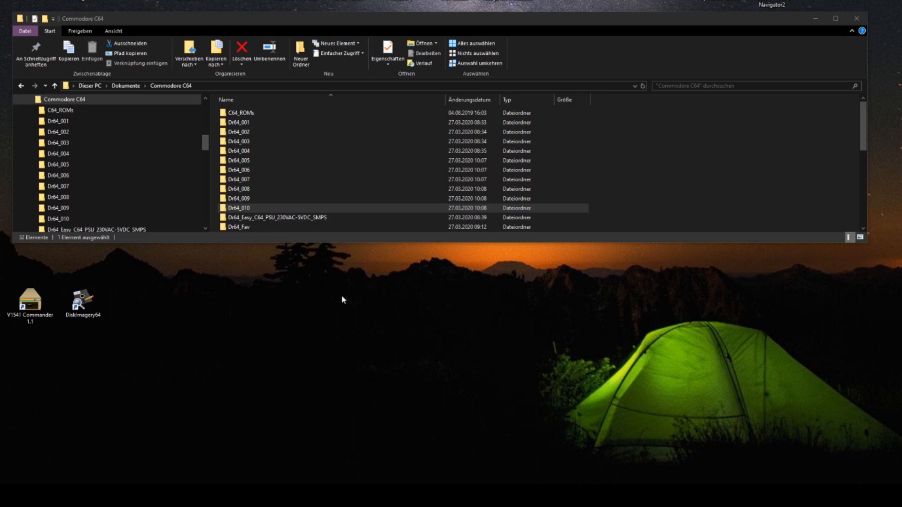
mouse_move(372, 251)
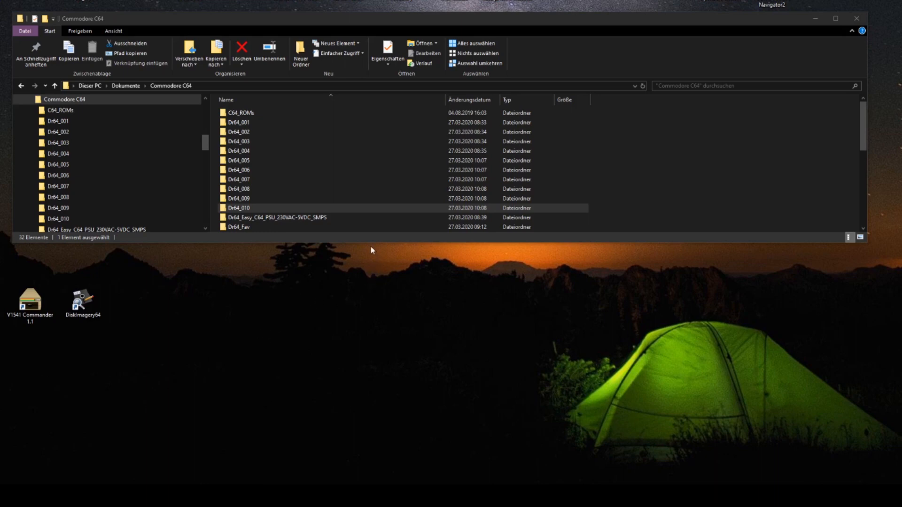
mouse_move(371, 245)
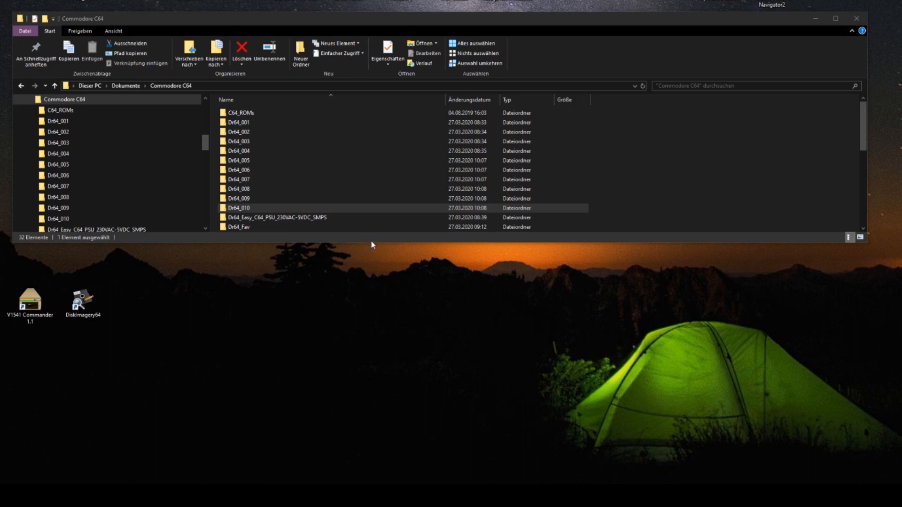
mouse_move(355, 287)
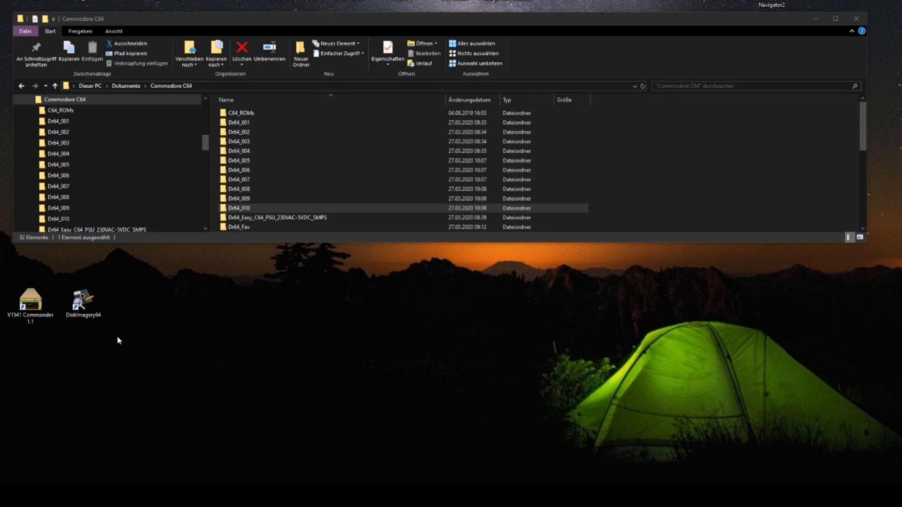
mouse_move(118, 341)
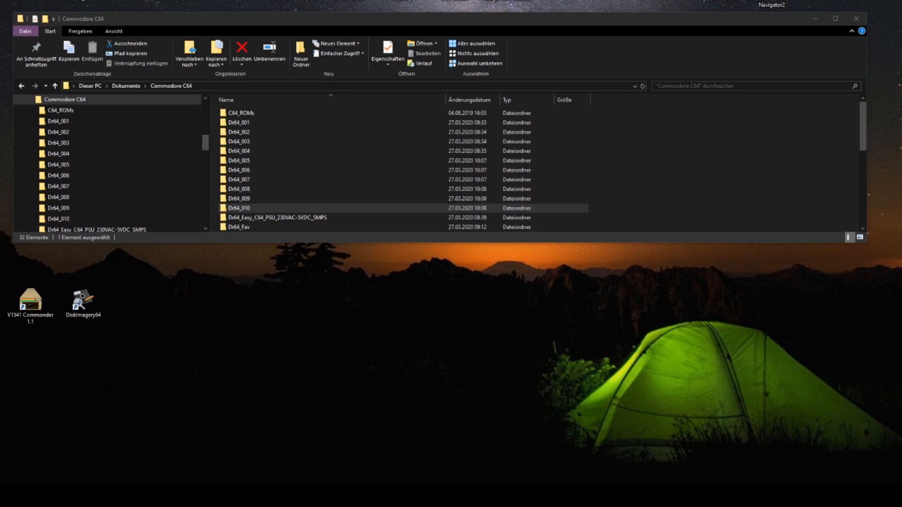
mouse_move(117, 340)
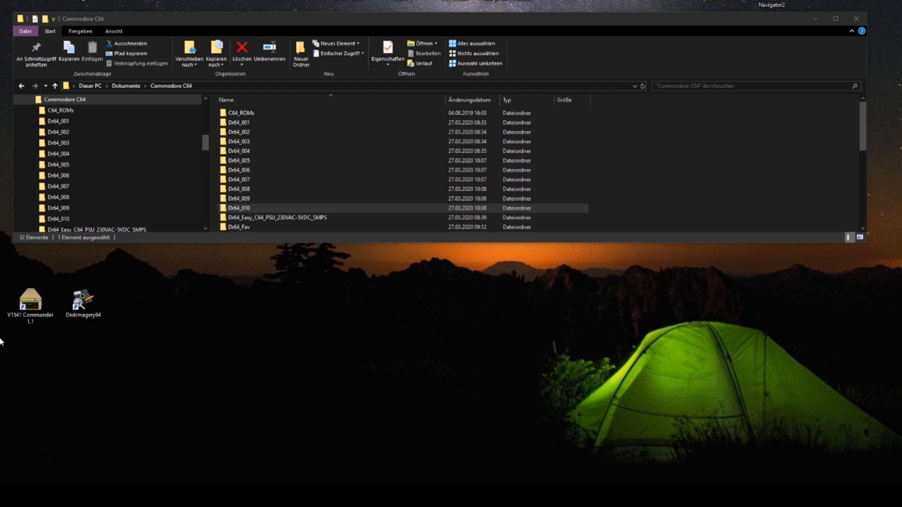
mouse_move(115, 342)
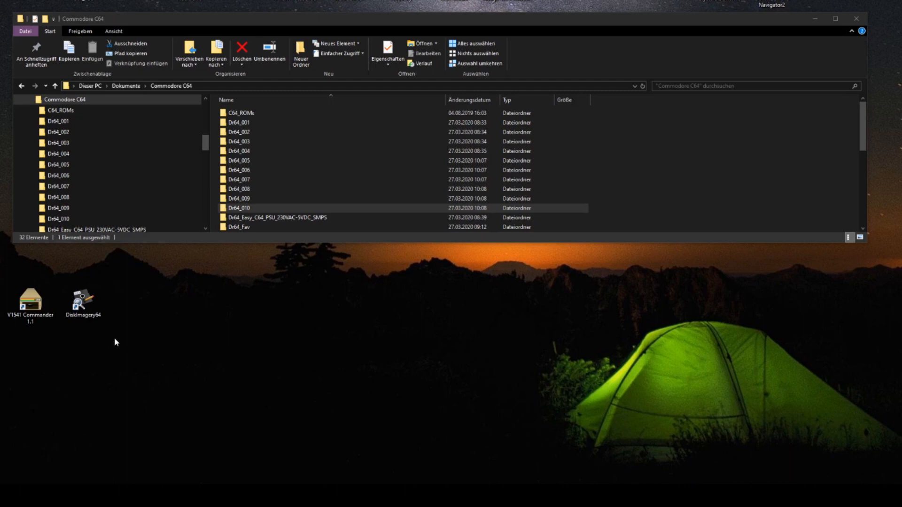
mouse_move(155, 296)
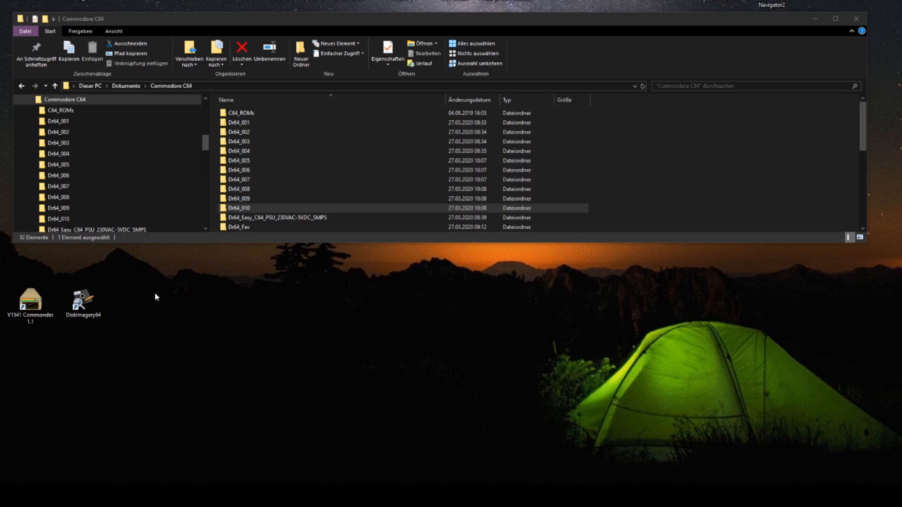
mouse_move(56, 349)
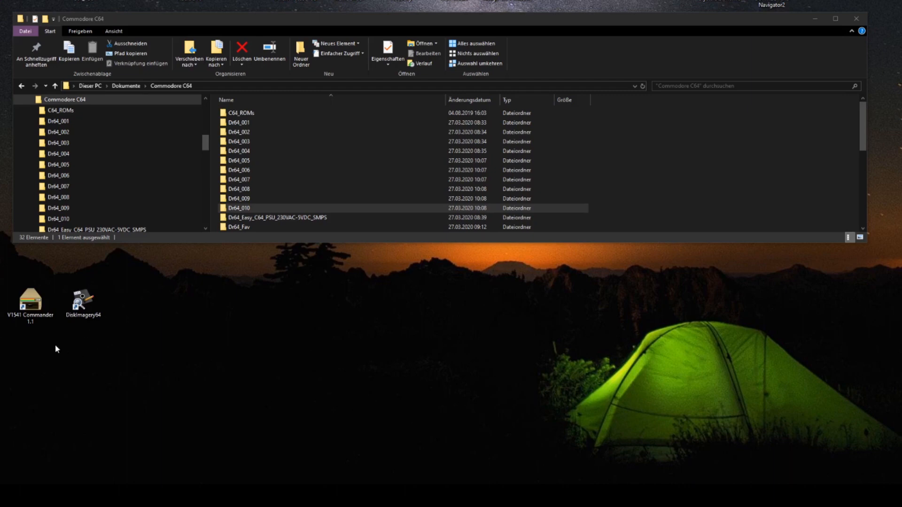
Step: Launch V1541Commander and show the Dr64_Fav folder's five disk images in Explorer
left_click(30, 300)
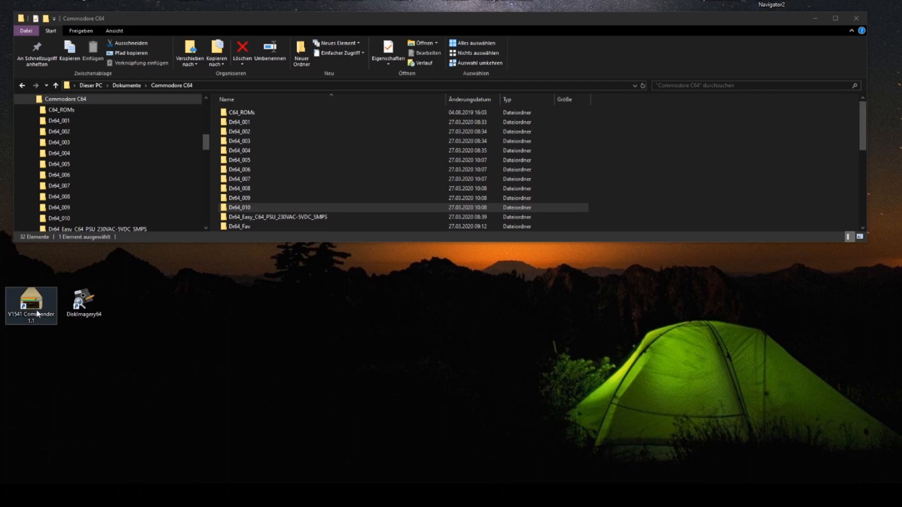
mouse_move(33, 302)
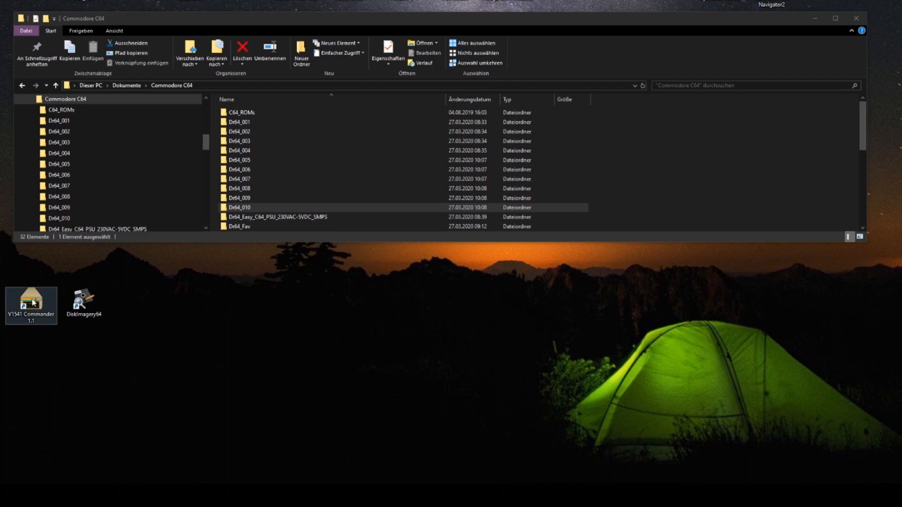
mouse_move(56, 314)
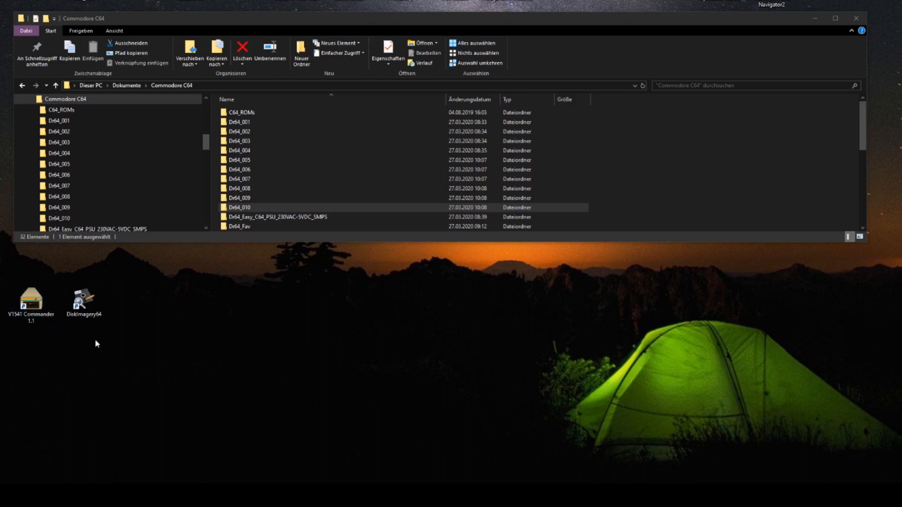
left_click(84, 302)
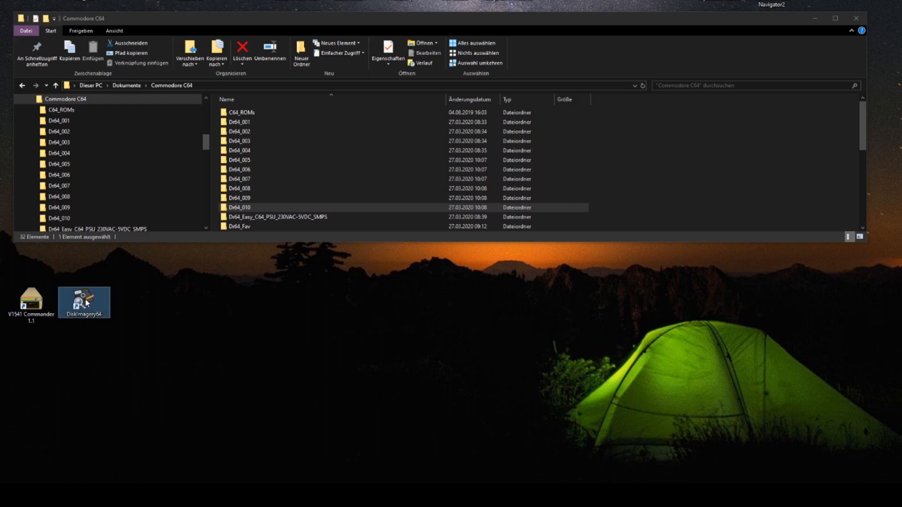
left_click(84, 302)
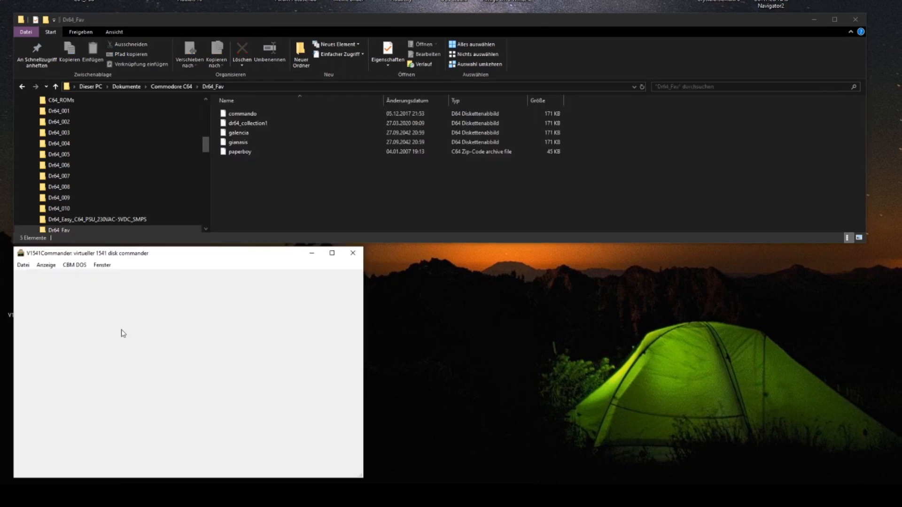
mouse_move(123, 326)
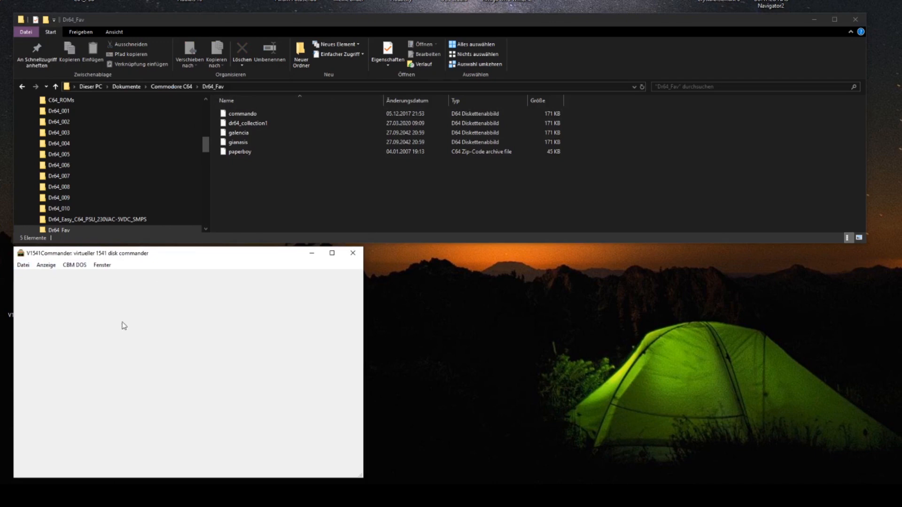
mouse_move(97, 305)
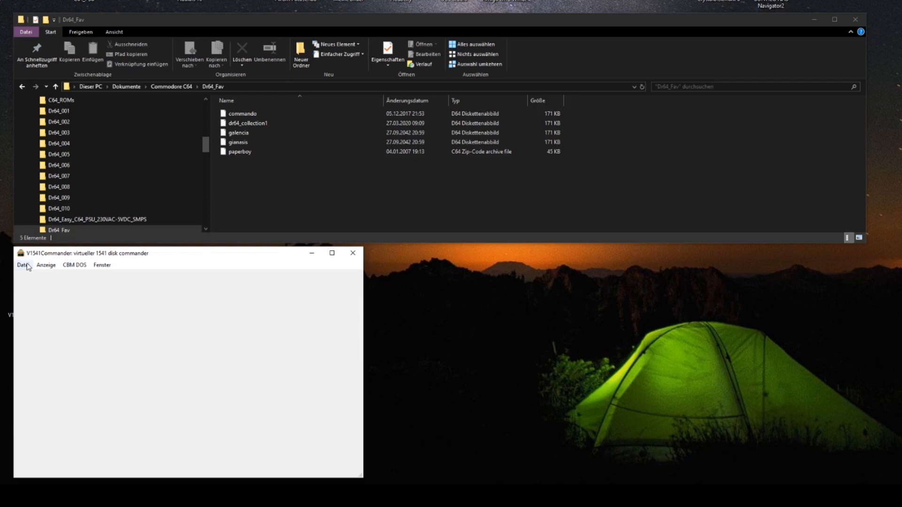
Step: Open commando.d64 from Dr64_Fav and accept its image options
left_click(23, 265)
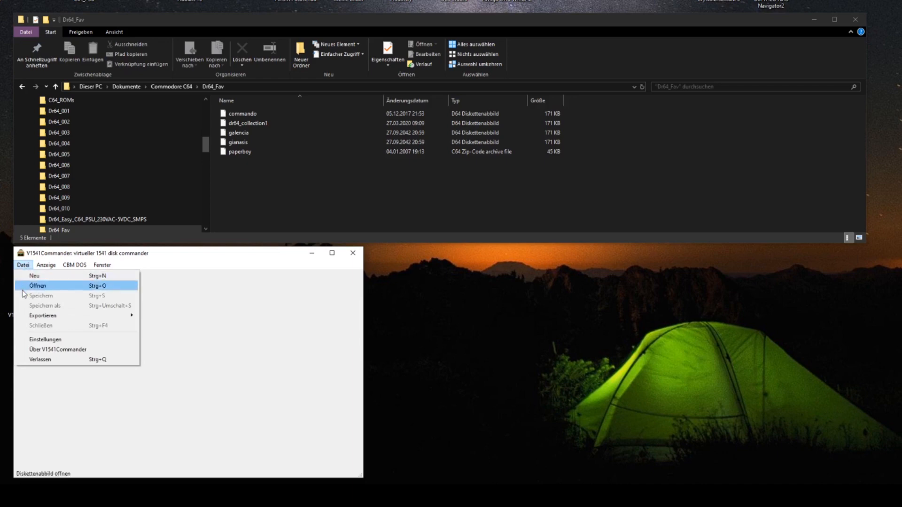
left_click(38, 286)
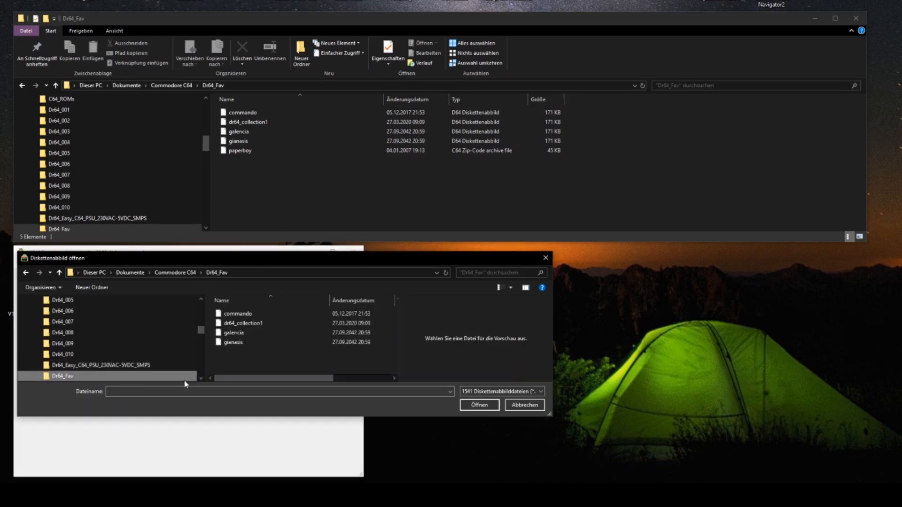
left_click(238, 313)
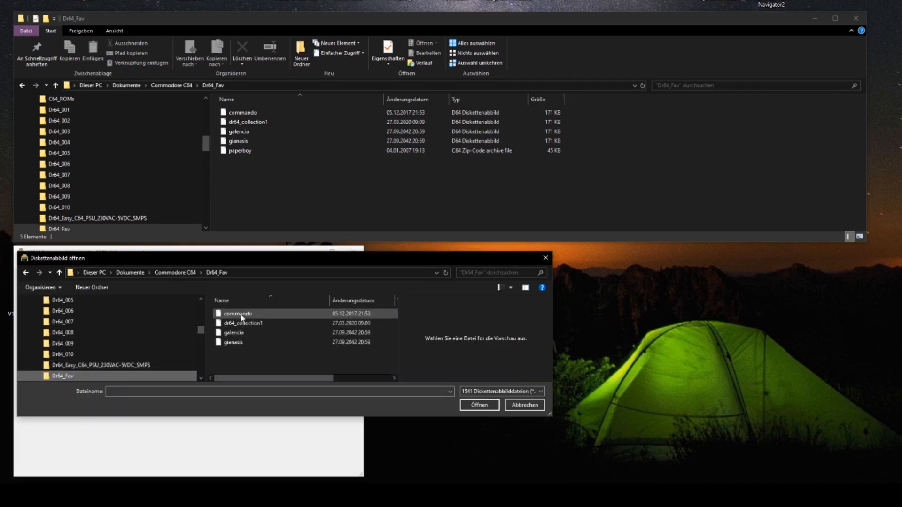
mouse_move(241, 313)
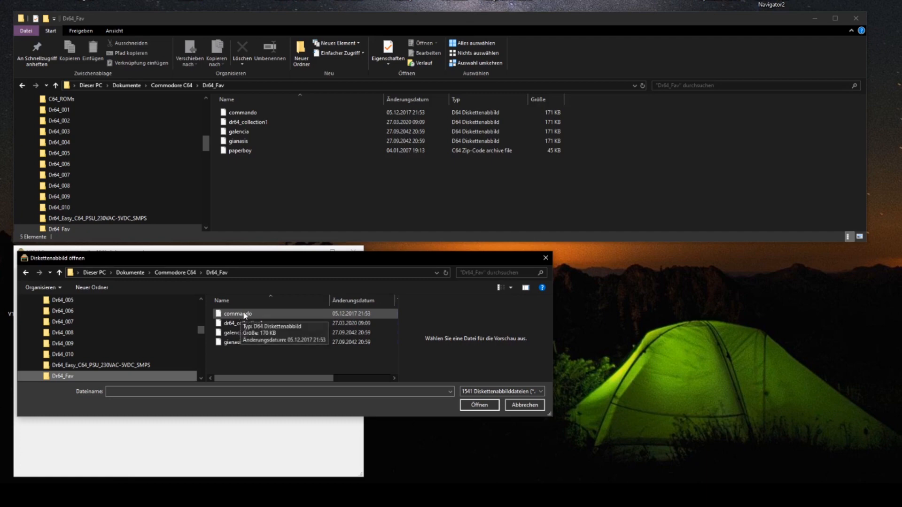
mouse_move(258, 317)
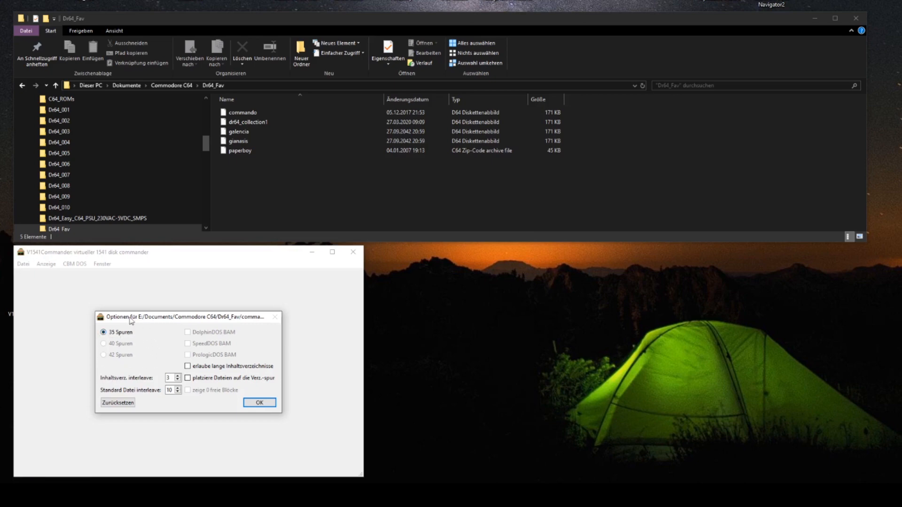
mouse_move(113, 326)
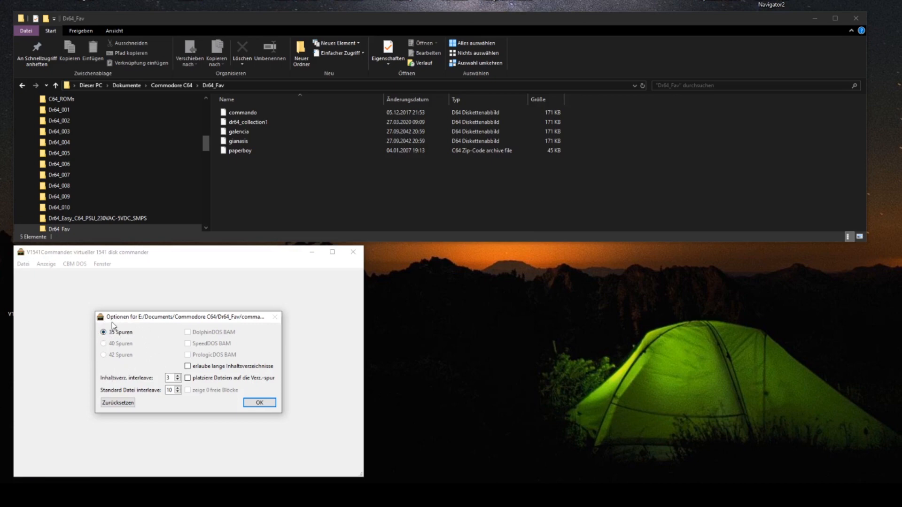
mouse_move(162, 338)
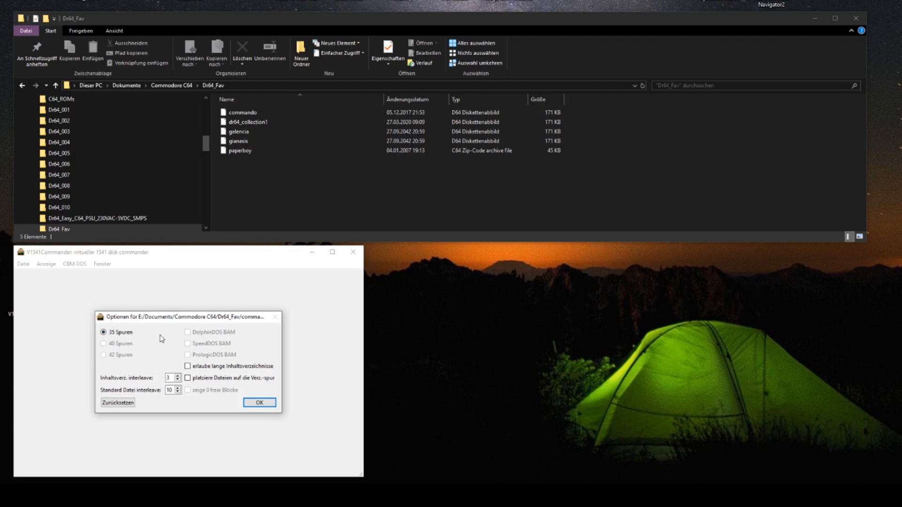
left_click(259, 402)
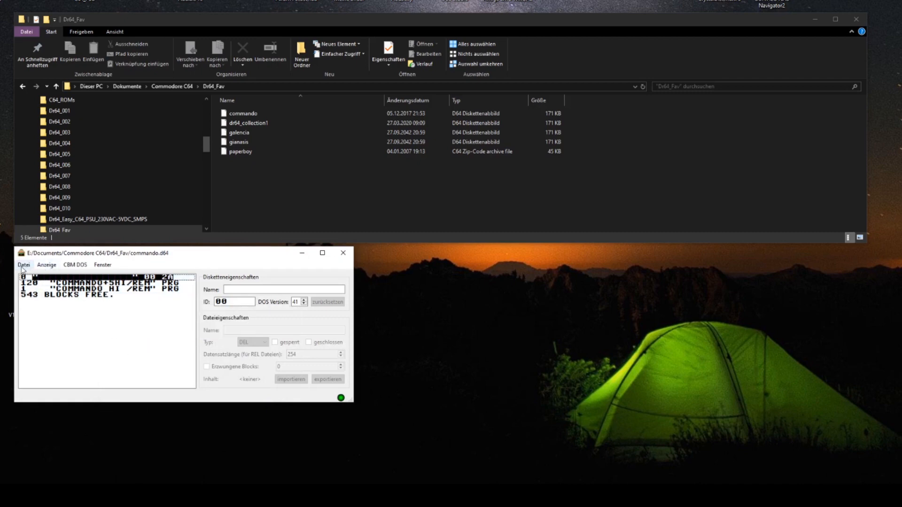
Step: Create a new blank D64 image with 664 blocks free using Datei > Neu
left_click(23, 264)
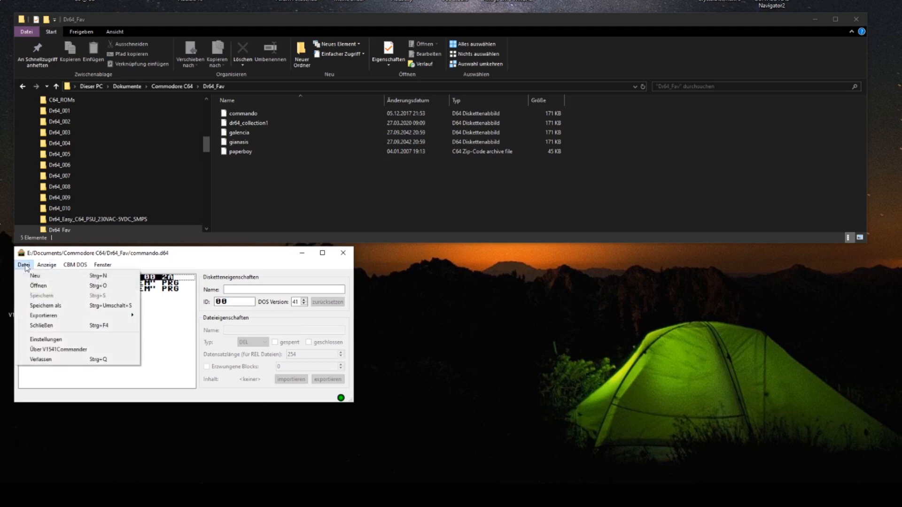
left_click(35, 276)
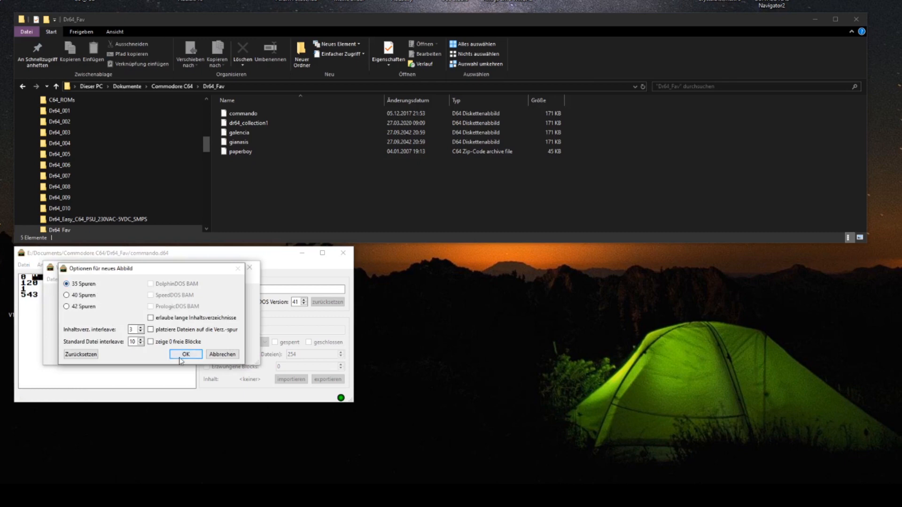
left_click(185, 354)
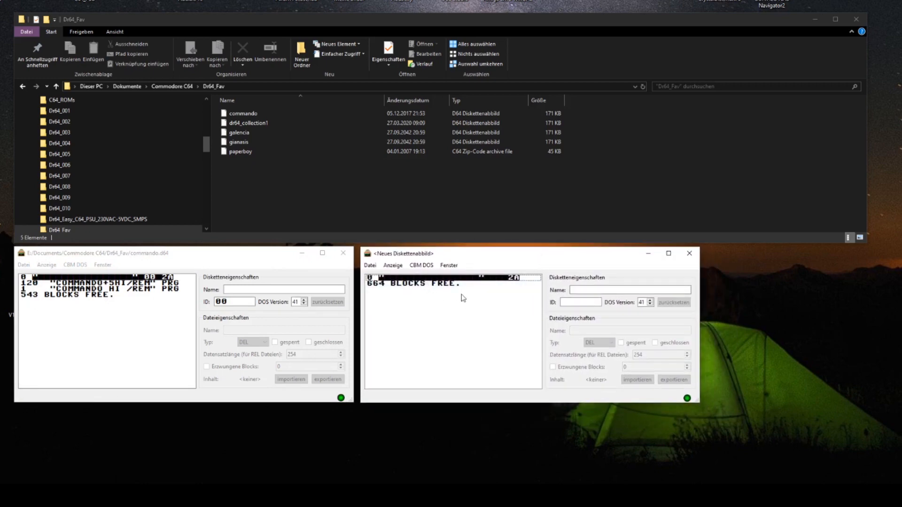
Step: Name the new disk 'DR64 COLLECTION' and set its disk ID to 1A
left_click(627, 290)
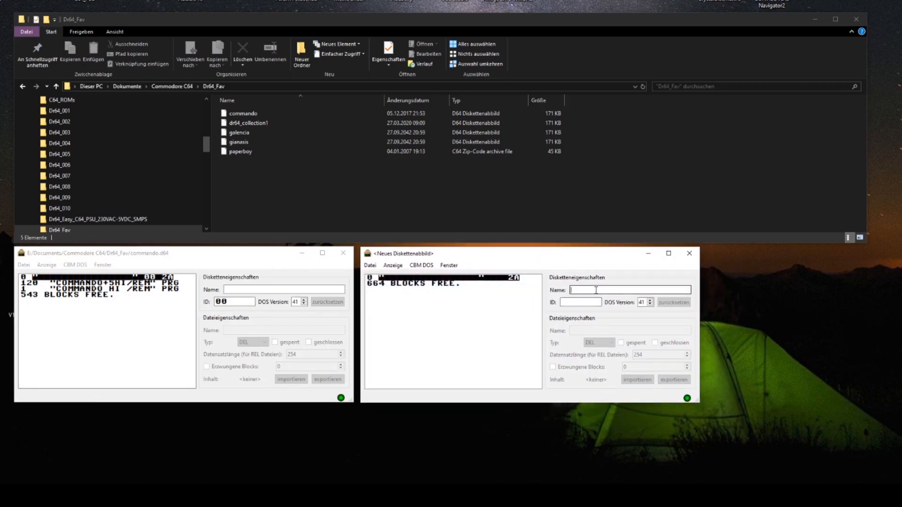
type("DR")
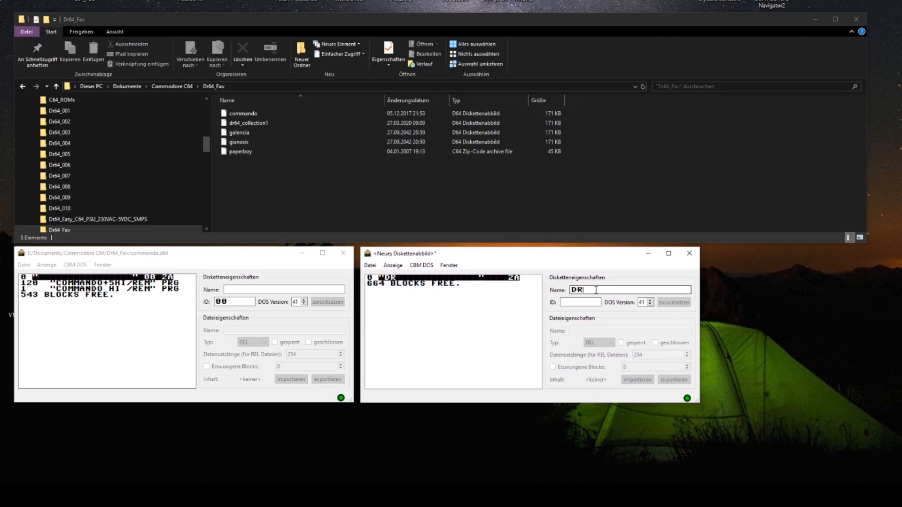
type("64 COLLEC")
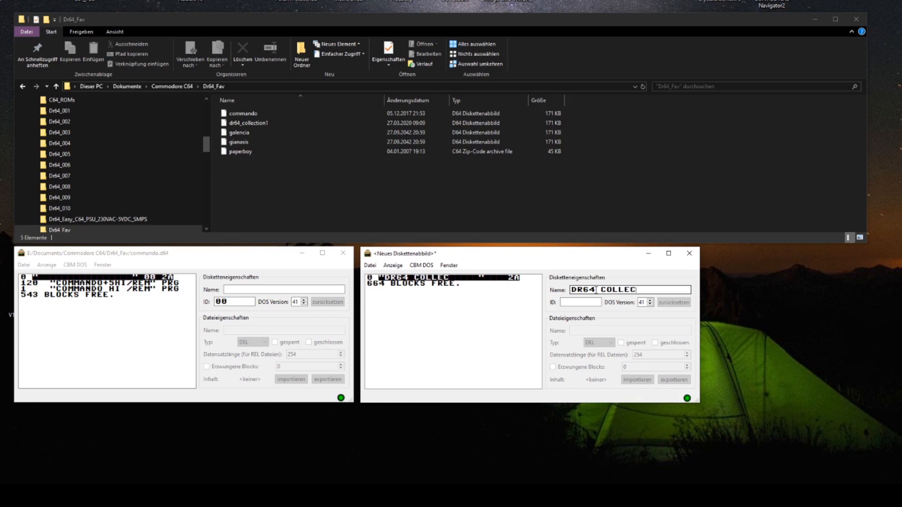
type("TION")
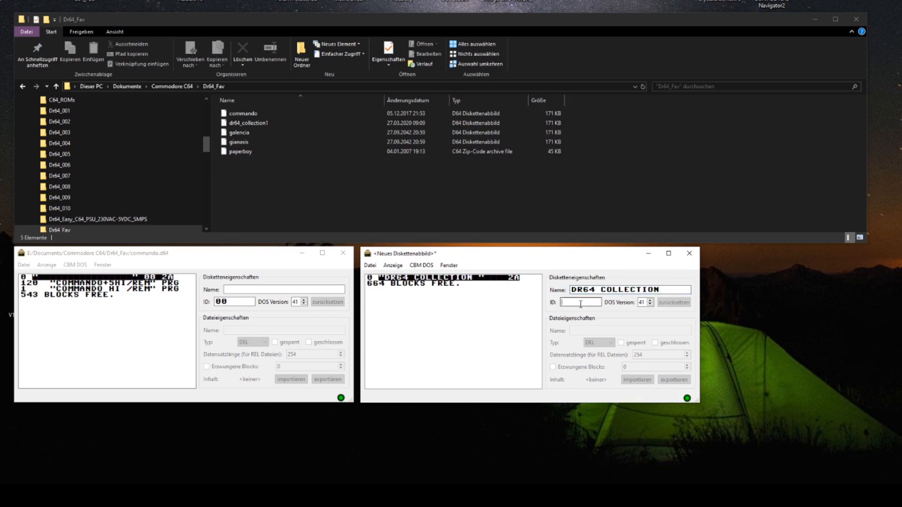
type("1A")
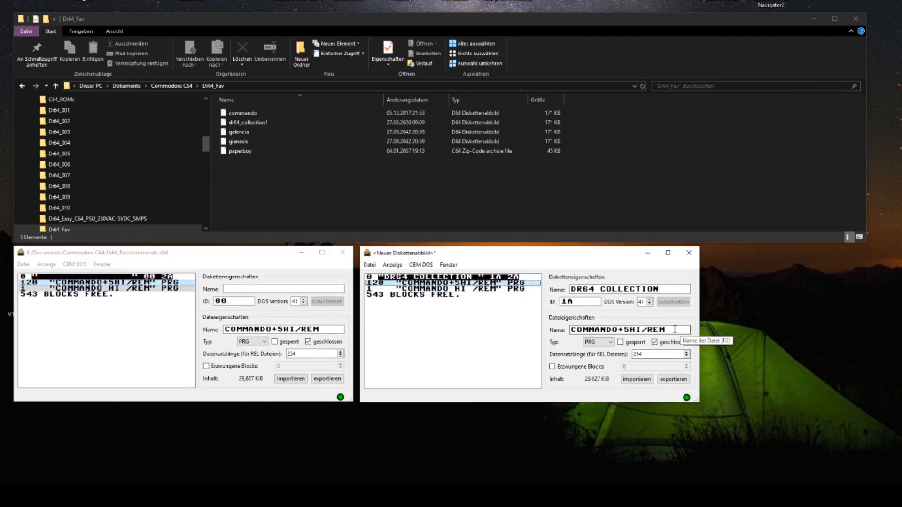
Step: Rename the two copied Commando files to COMMANDO and COMMANDO HI
key("Backspace")
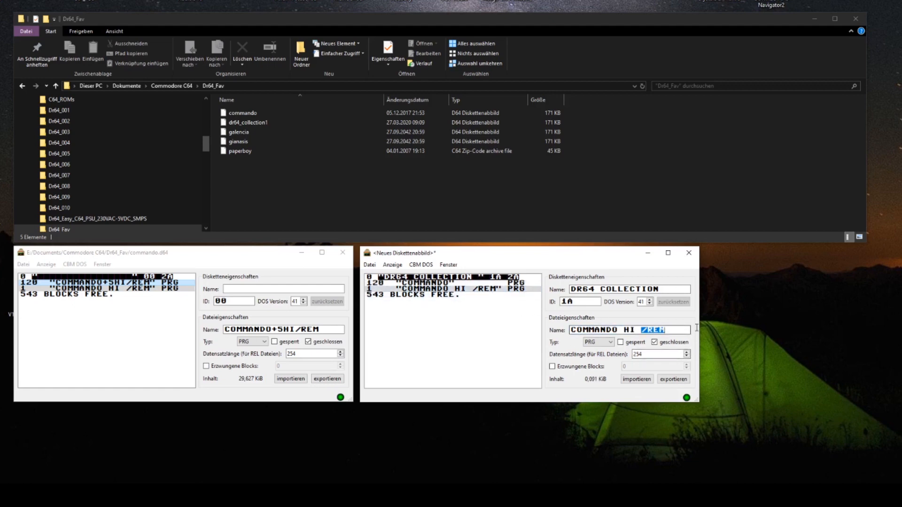
key("Delete")
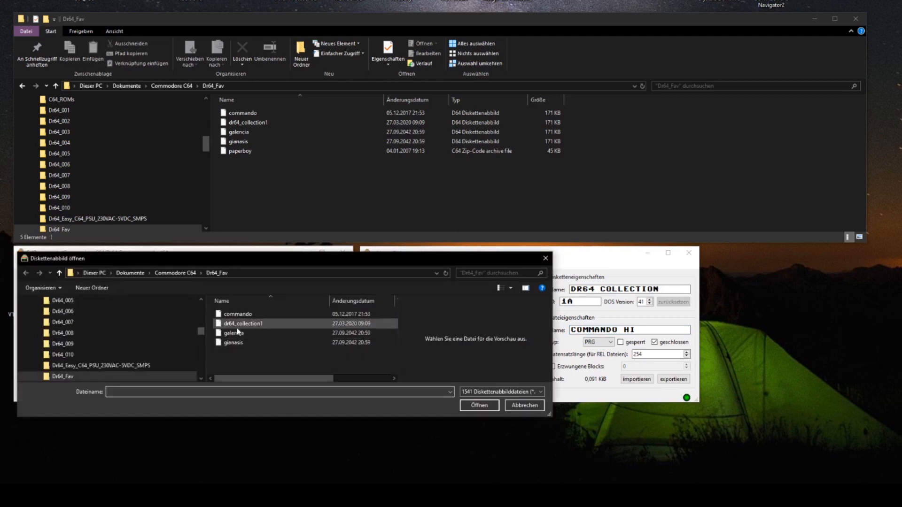
Step: Open the galencia image with the default 35-track options
left_click(233, 333)
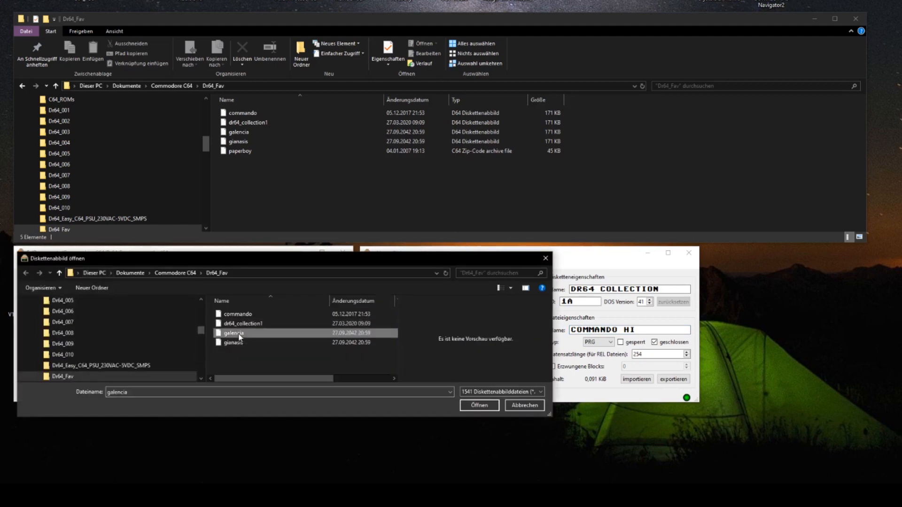
left_click(479, 405)
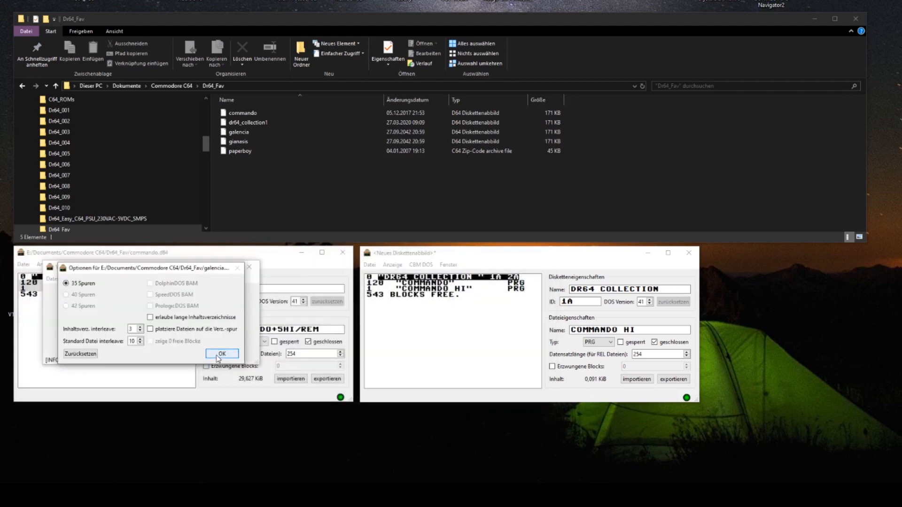
left_click(222, 354)
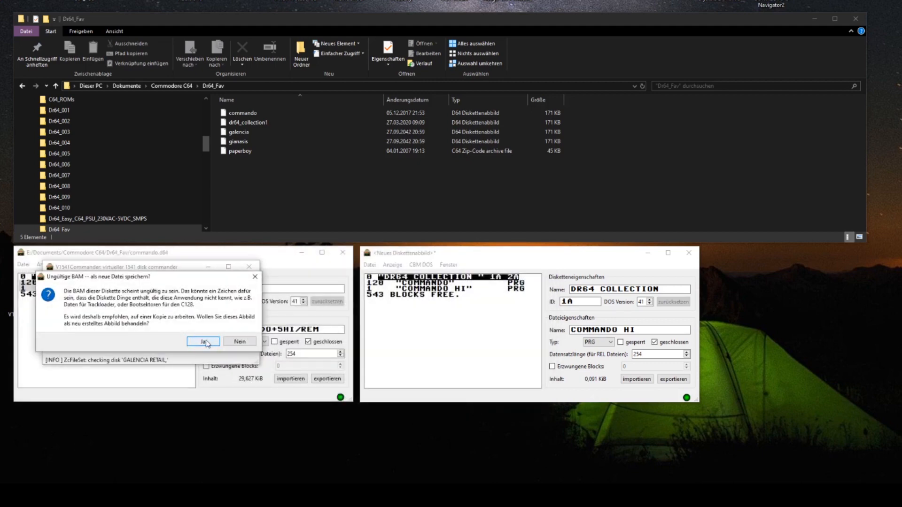
mouse_move(171, 330)
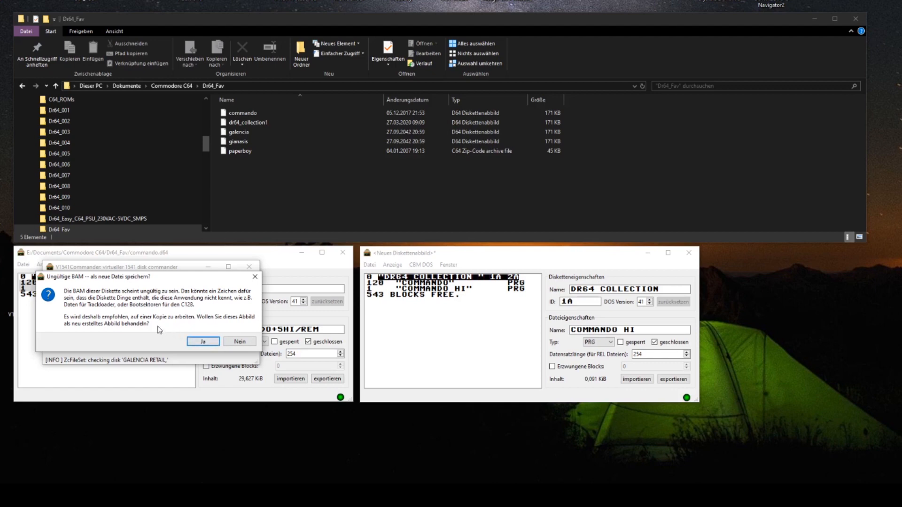
mouse_move(185, 326)
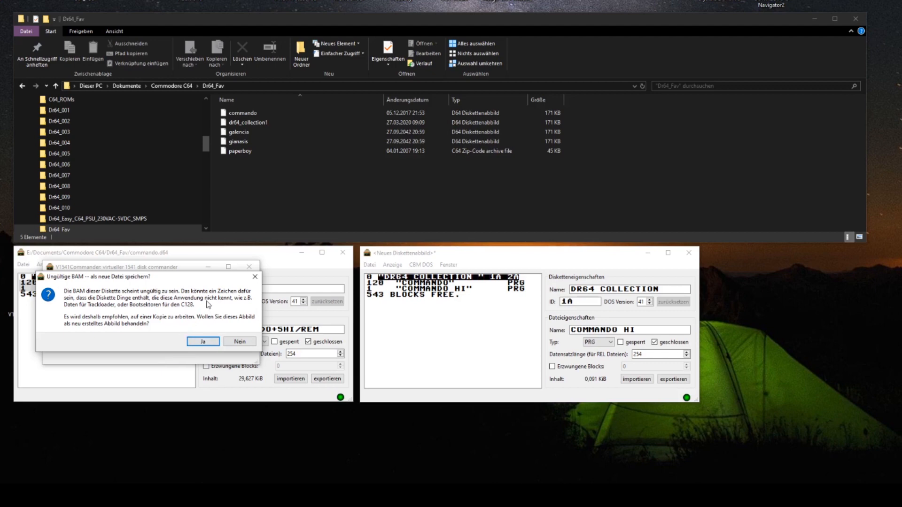
mouse_move(208, 305)
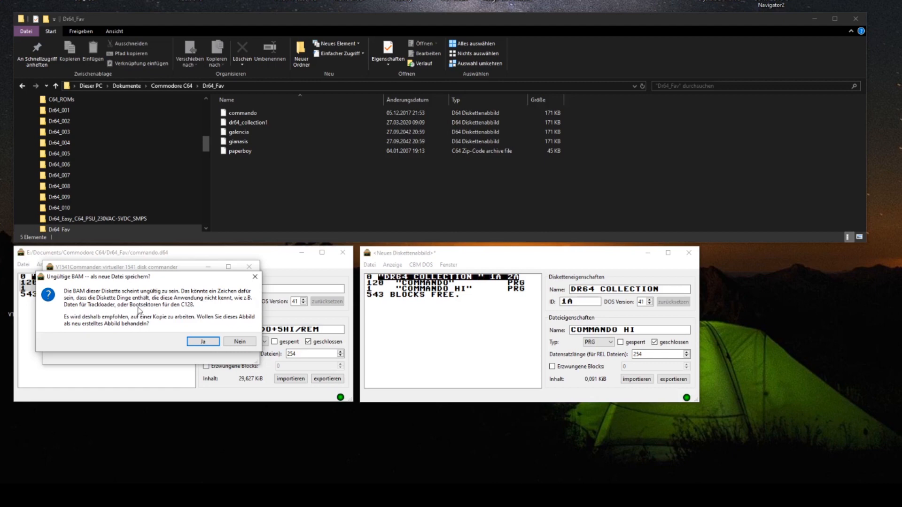
mouse_move(185, 311)
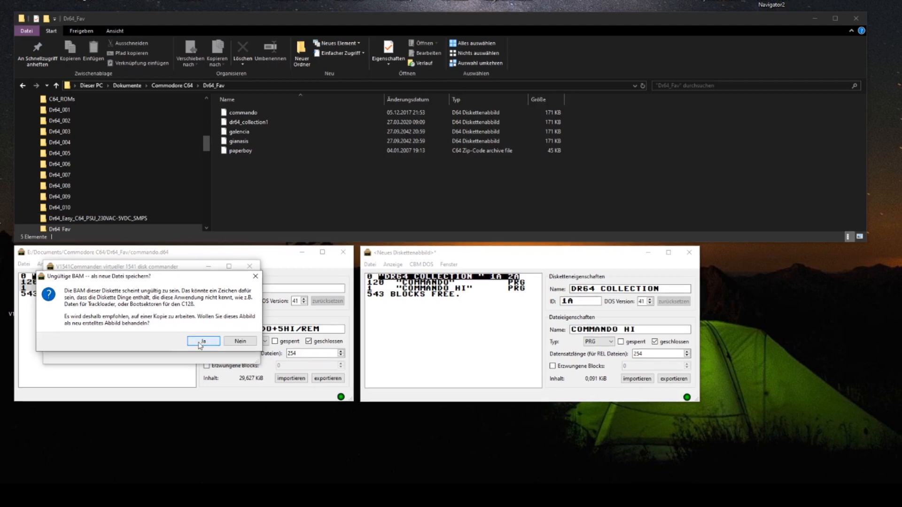
Step: Accept the BAM prompt, copy GALPAL into DR64 COLLECTION, and close the Galencia window
left_click(204, 341)
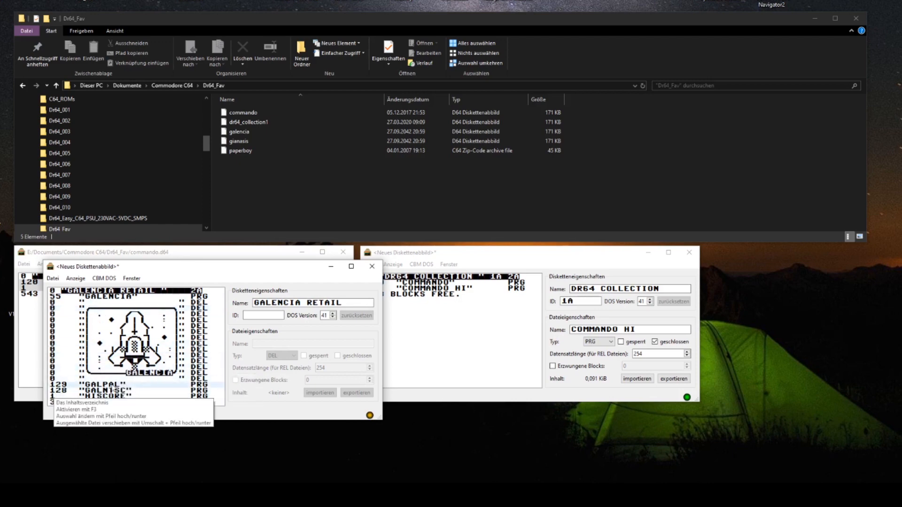
left_click(115, 387)
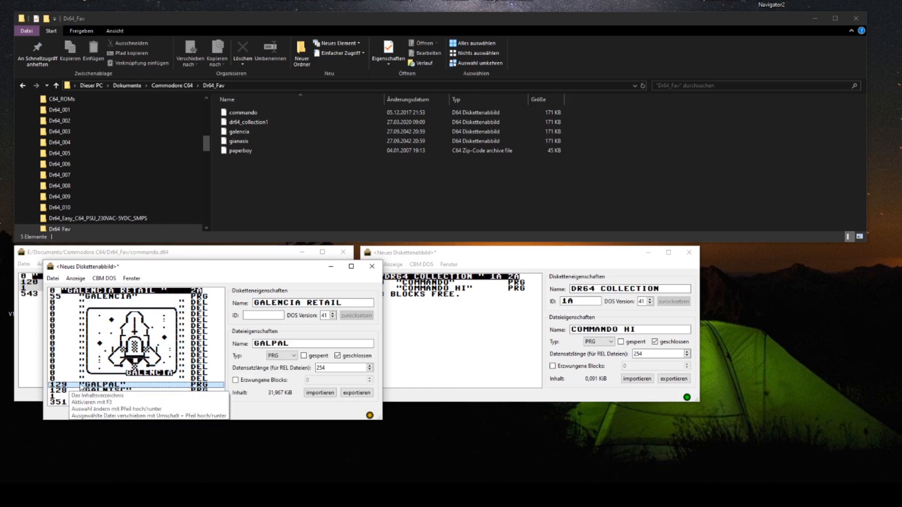
mouse_move(81, 387)
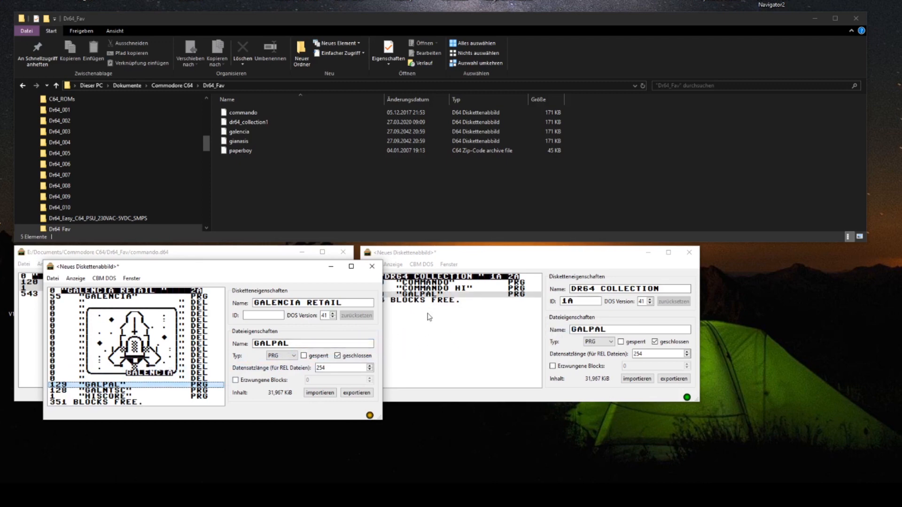
left_click(372, 267)
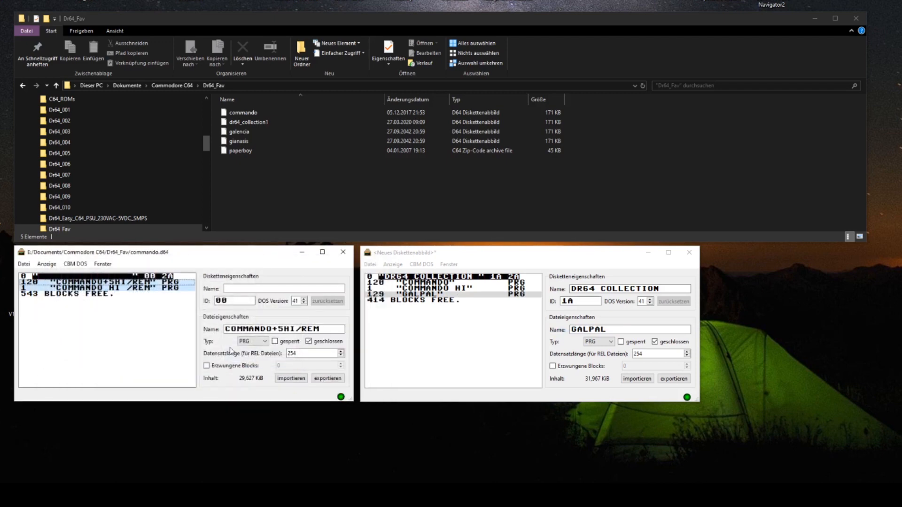
Step: Open the gianasis image and copy its three Giana Sisters files into DR64 COLLECTION
left_click(24, 264)
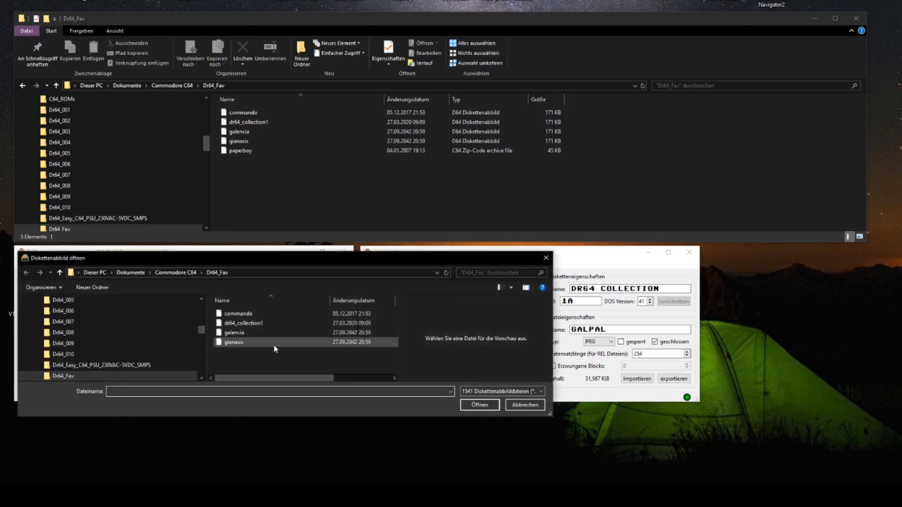
left_click(233, 342)
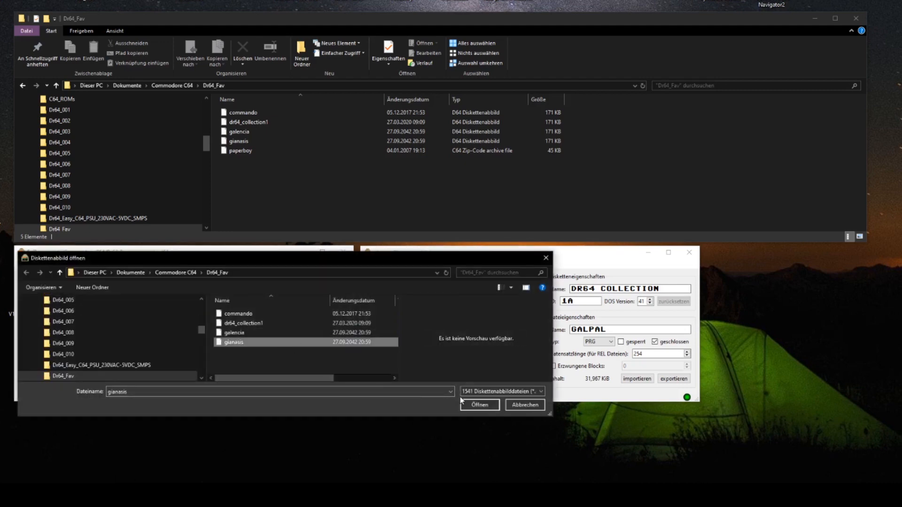
left_click(478, 404)
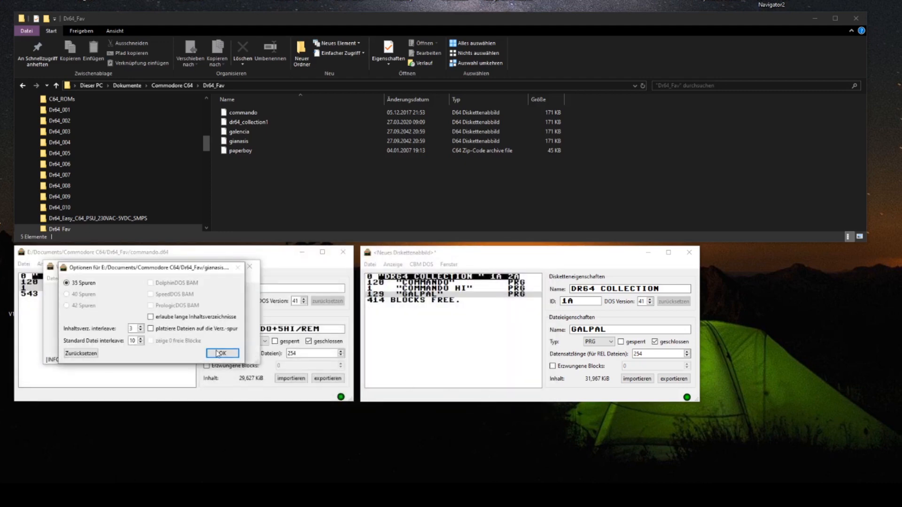
left_click(223, 353)
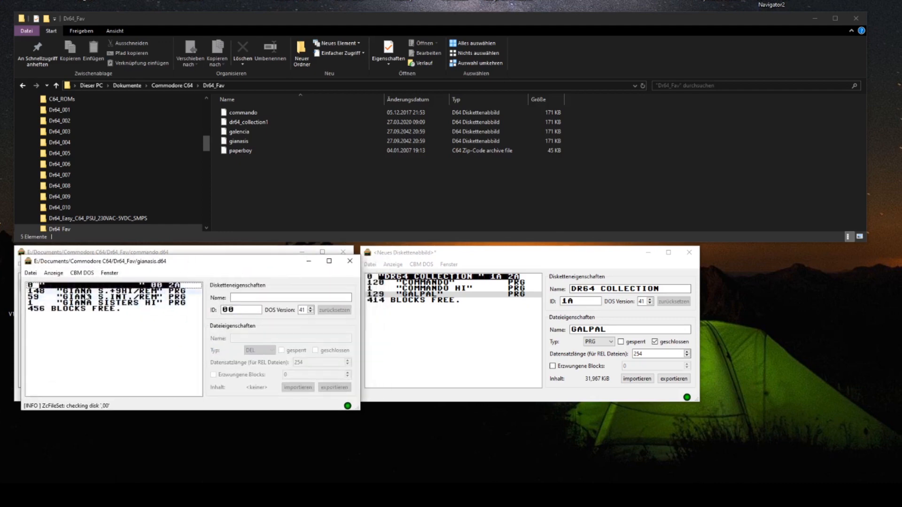
left_click(75, 284)
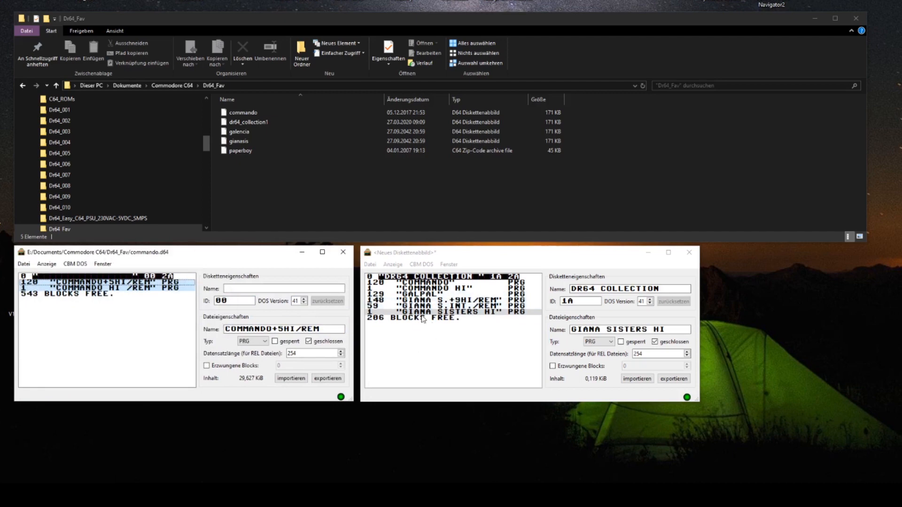
Step: Drag PAPERBOY from the paperboy zip archive into DR64 COLLECTION, leaving 24 blocks free
left_click(241, 151)
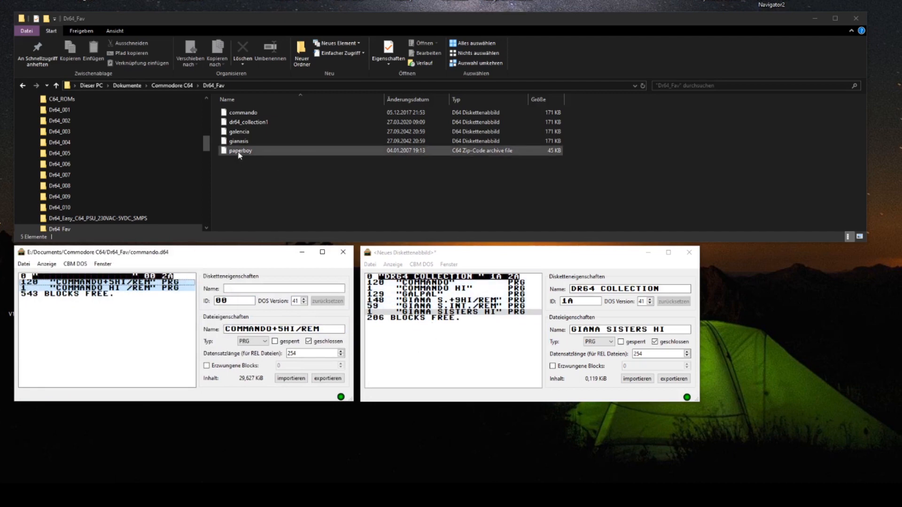
mouse_move(249, 153)
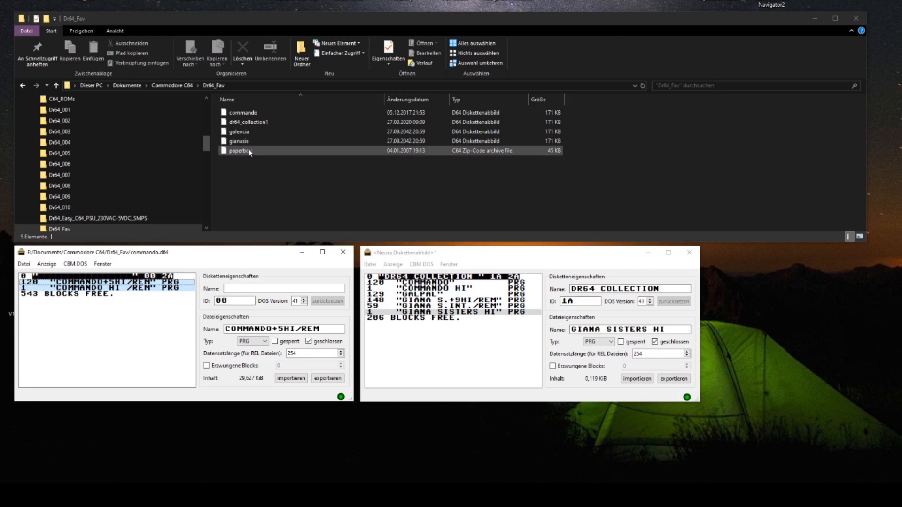
mouse_move(250, 155)
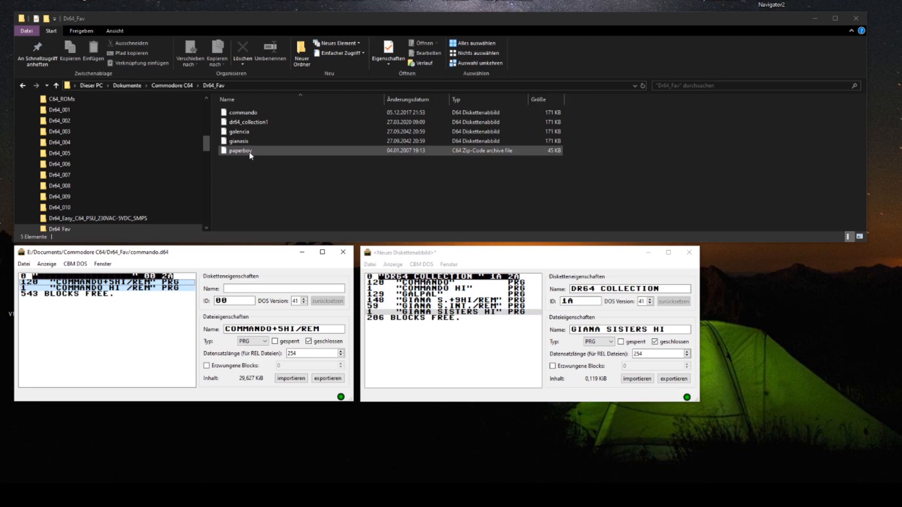
left_click_drag(240, 150, 323, 191)
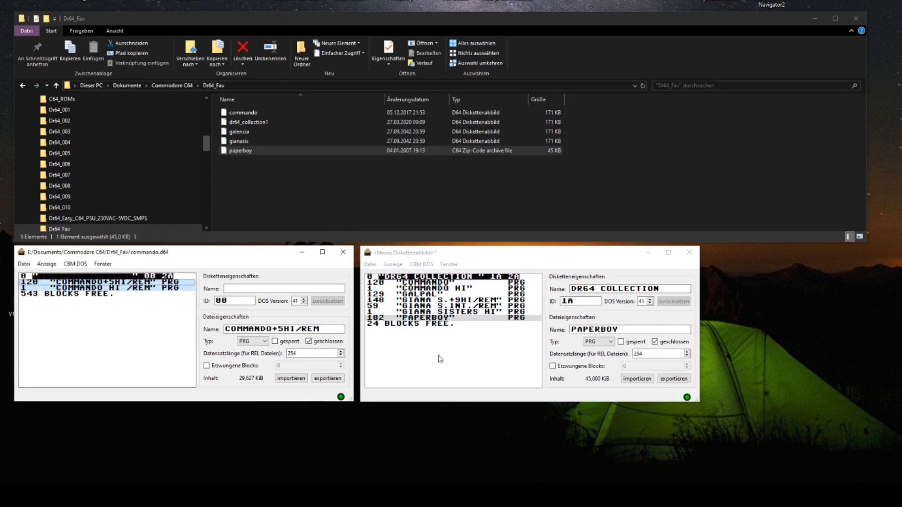
mouse_move(453, 358)
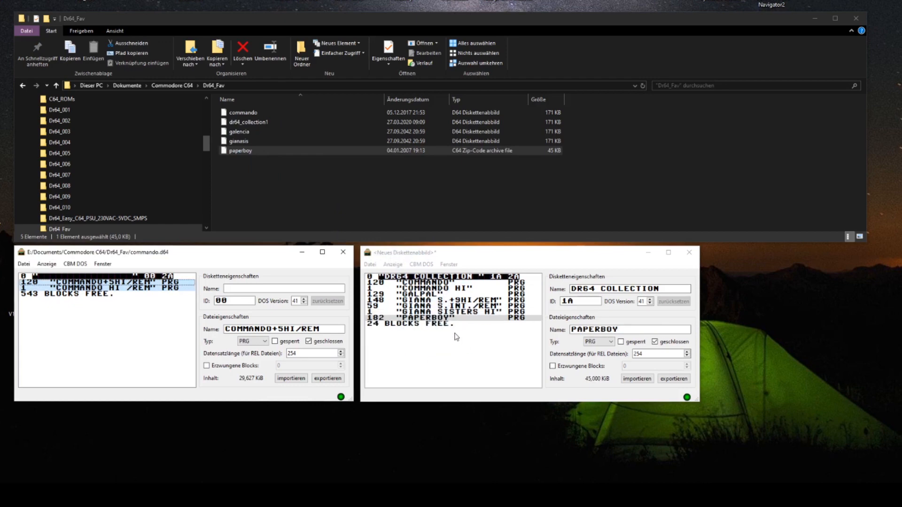
mouse_move(479, 328)
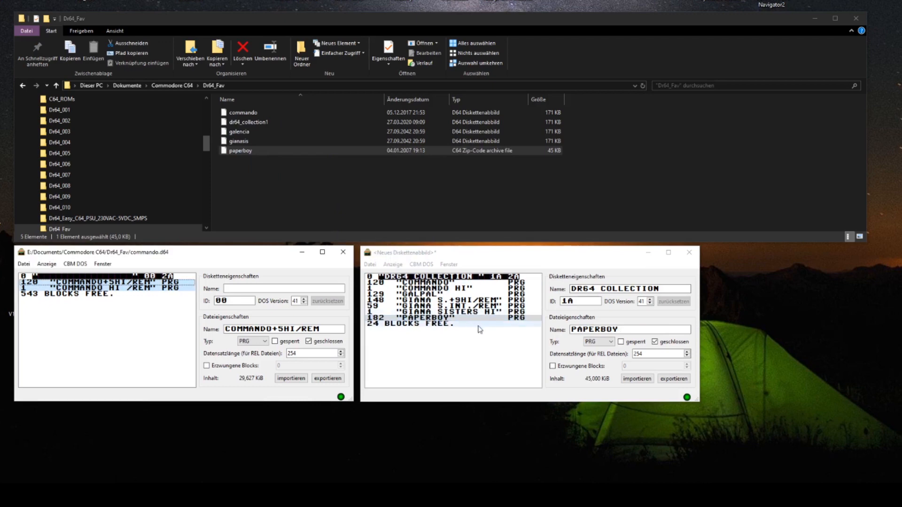
Step: Inspect the properties of the GIANA SISTERS HI, GALPAL and COMMANDO files
left_click(448, 305)
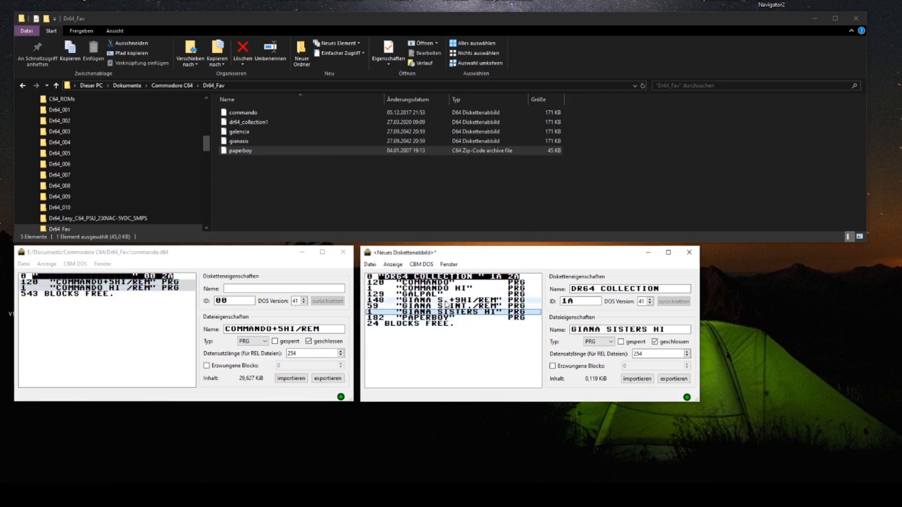
left_click(437, 293)
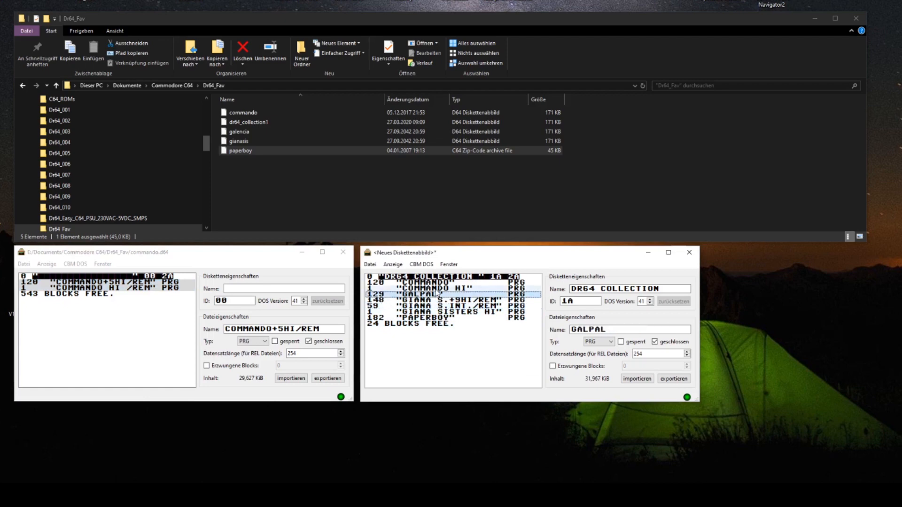
left_click(437, 282)
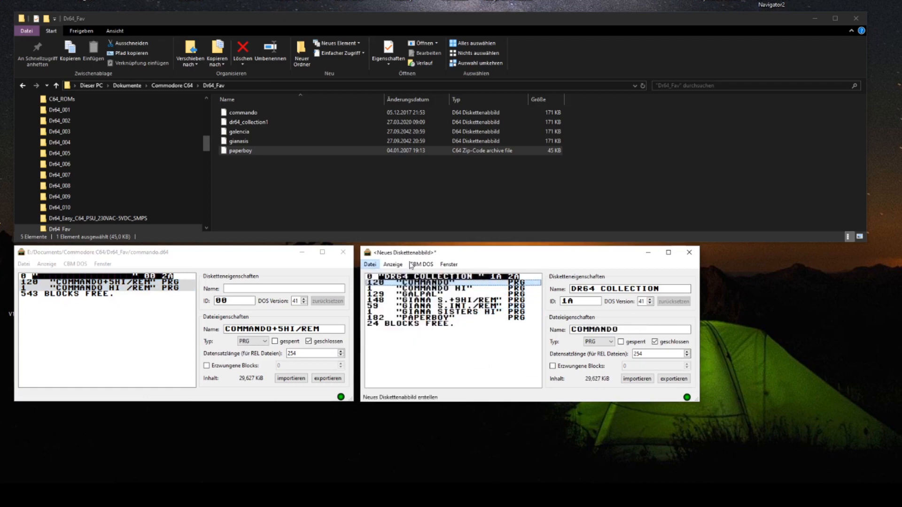
Step: Save the image as dr64_collection1.d64, confirming the overwrite of the existing file
left_click(370, 264)
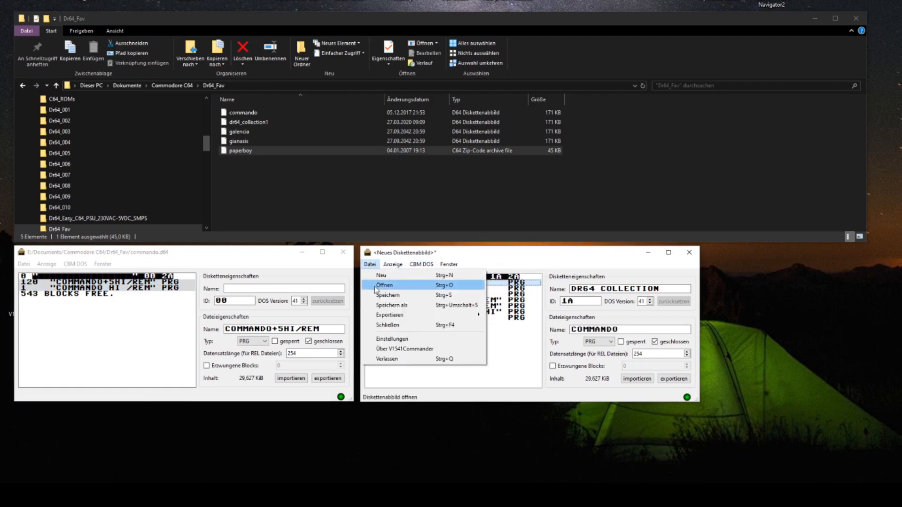
left_click(392, 305)
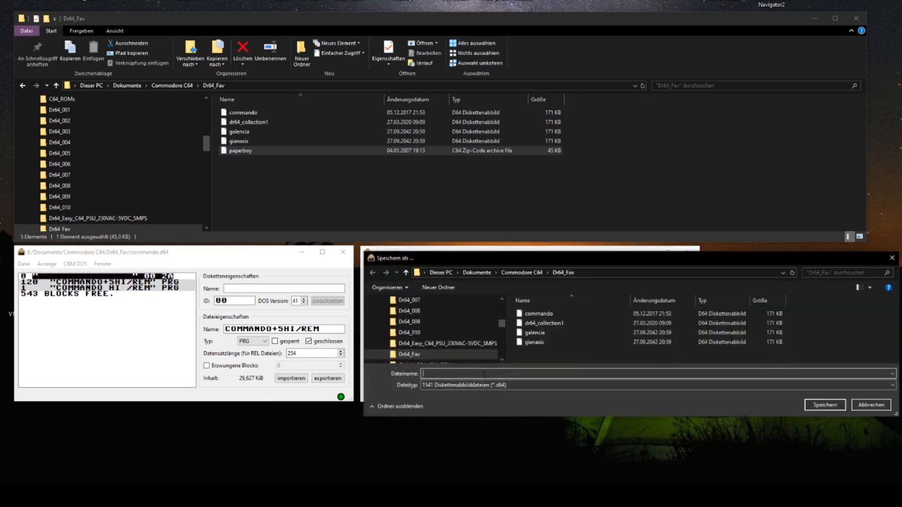
left_click(542, 323)
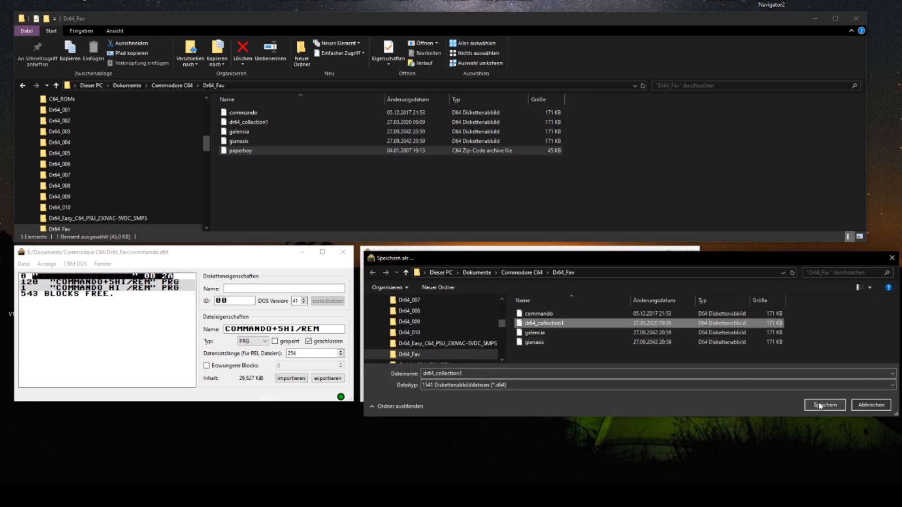
left_click(824, 405)
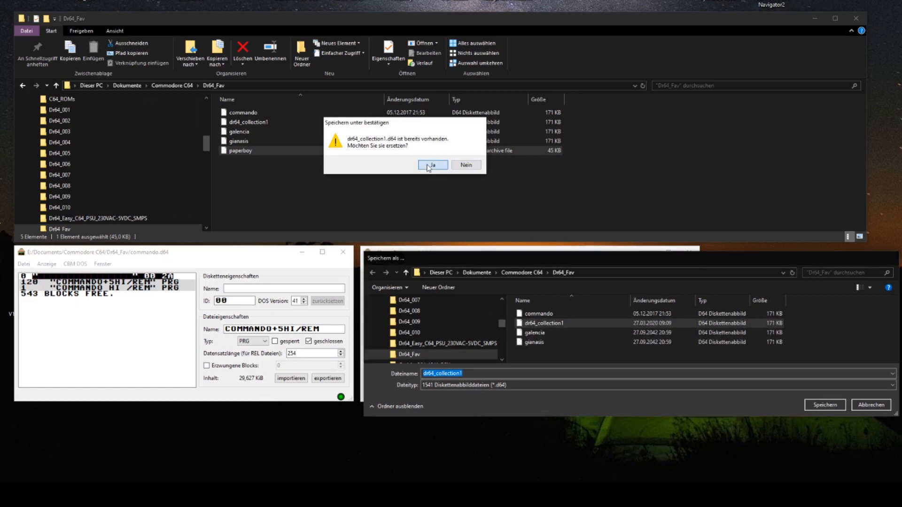
left_click(433, 165)
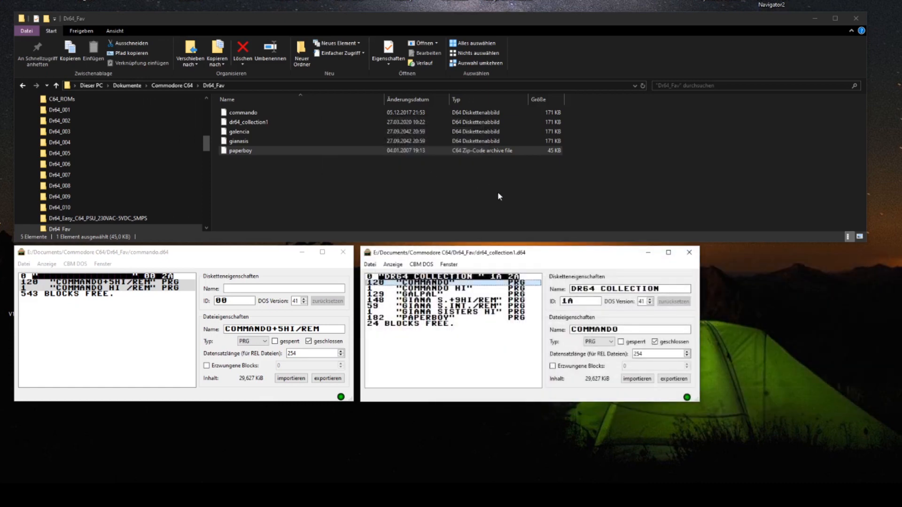
left_click(248, 122)
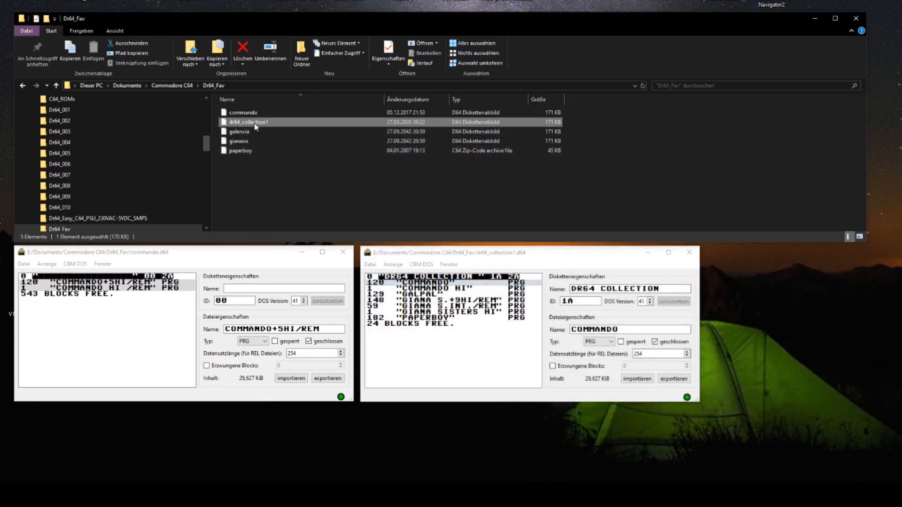
mouse_move(326, 128)
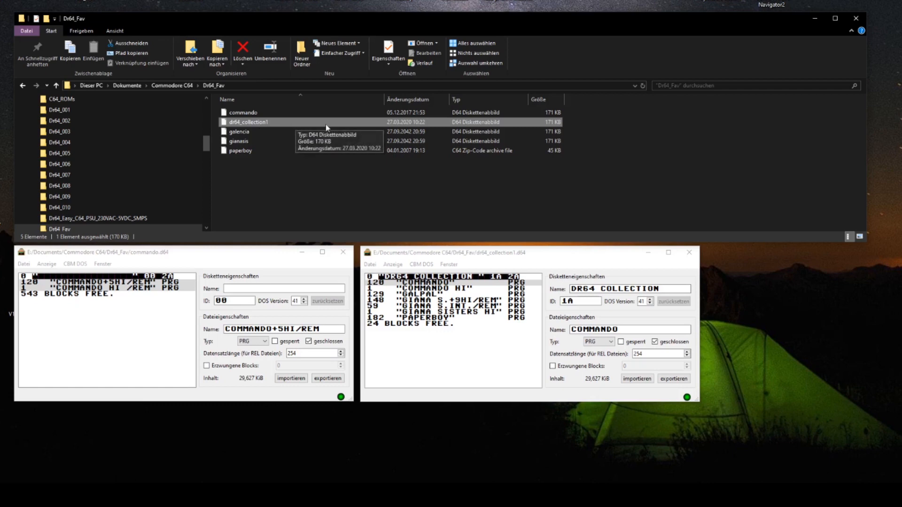
mouse_move(465, 126)
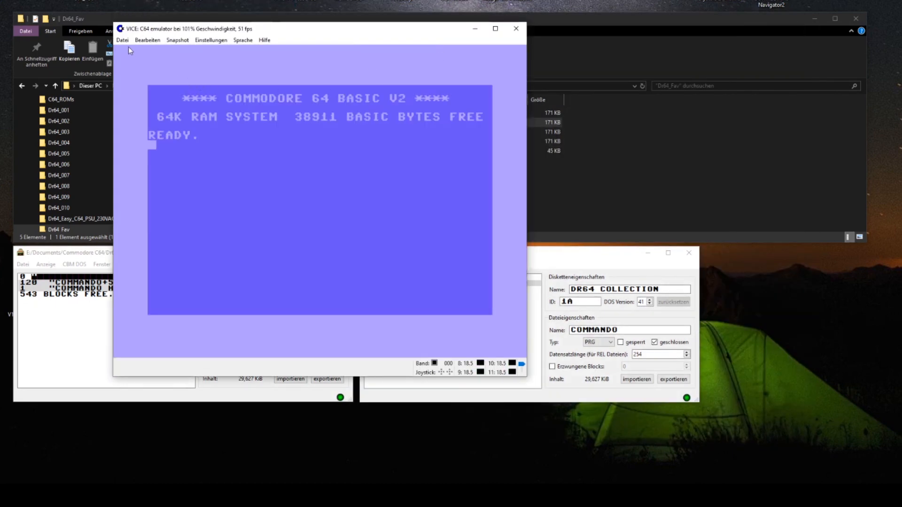
Step: Open VICE's drive 8 disk-attach dialog and select dr64_collection1 to preview its directory
left_click(122, 40)
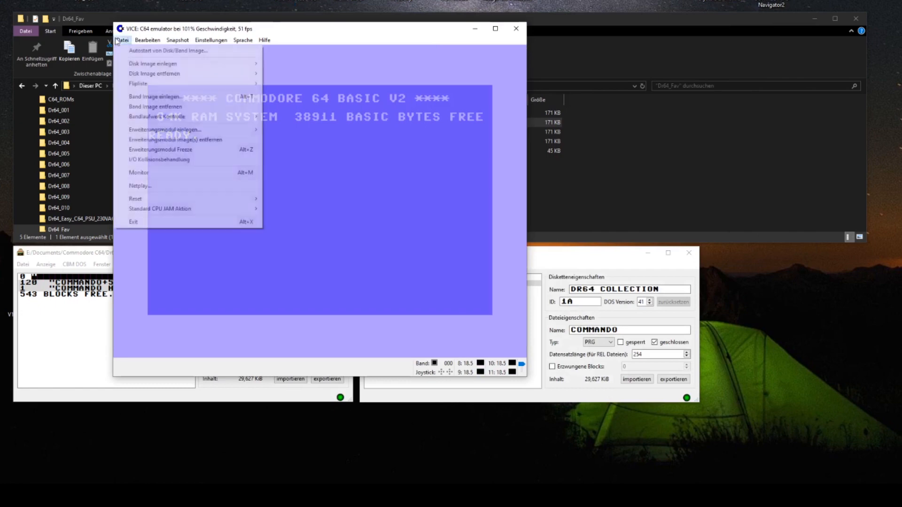
mouse_move(152, 63)
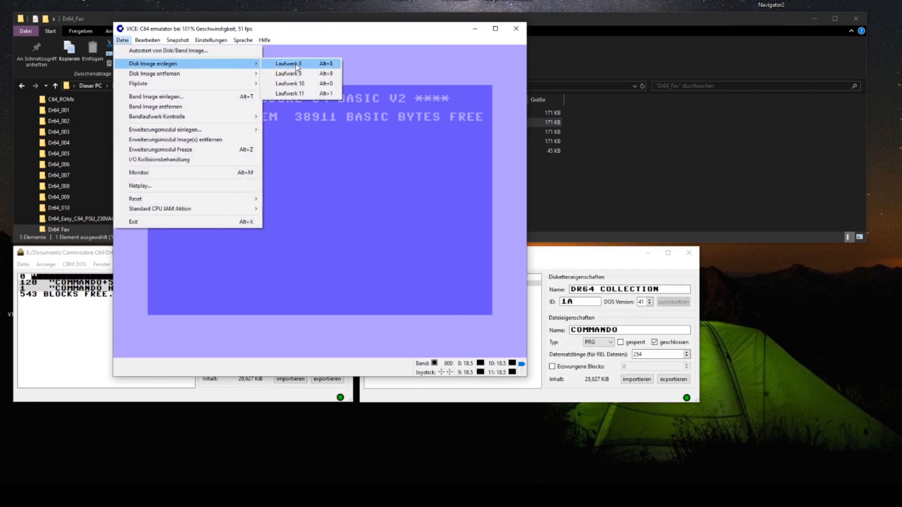
left_click(288, 63)
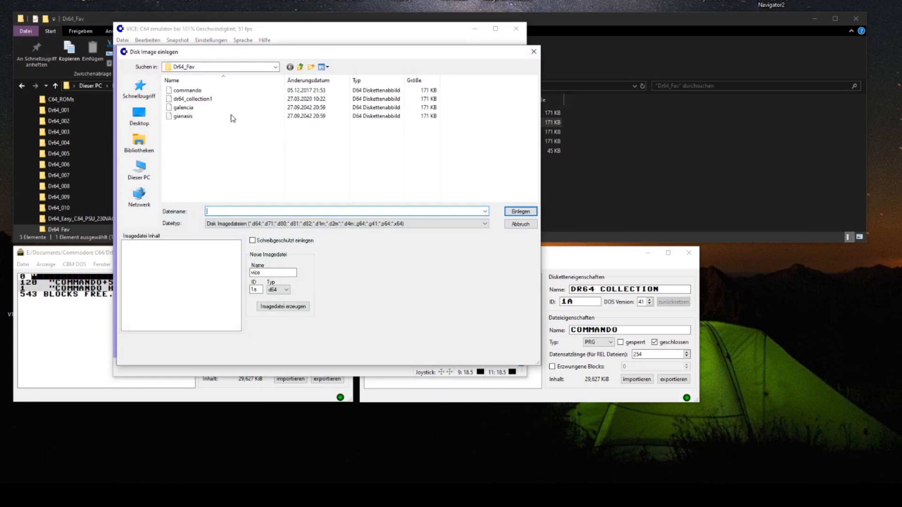
left_click(191, 99)
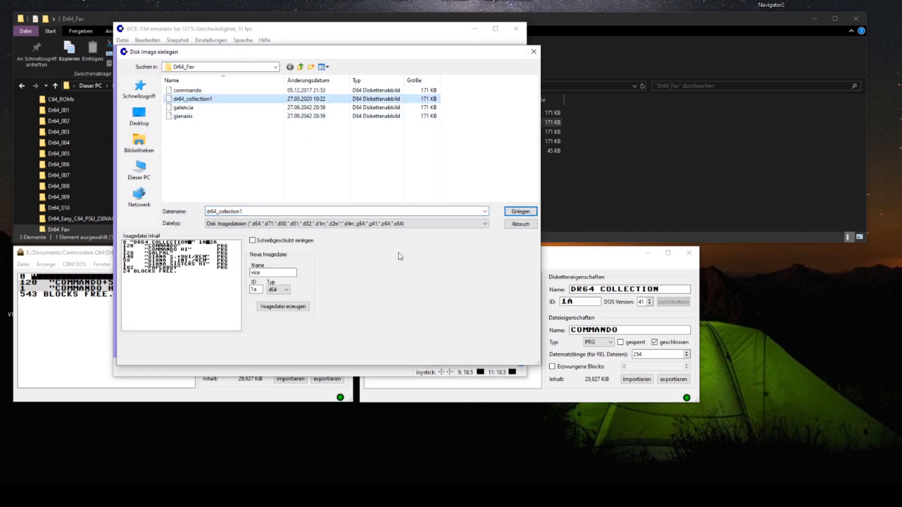
Step: Attach dr64_collection1 to drive 8, list its directory, and begin typing LOAD"PAPERBOY"
left_click(518, 210)
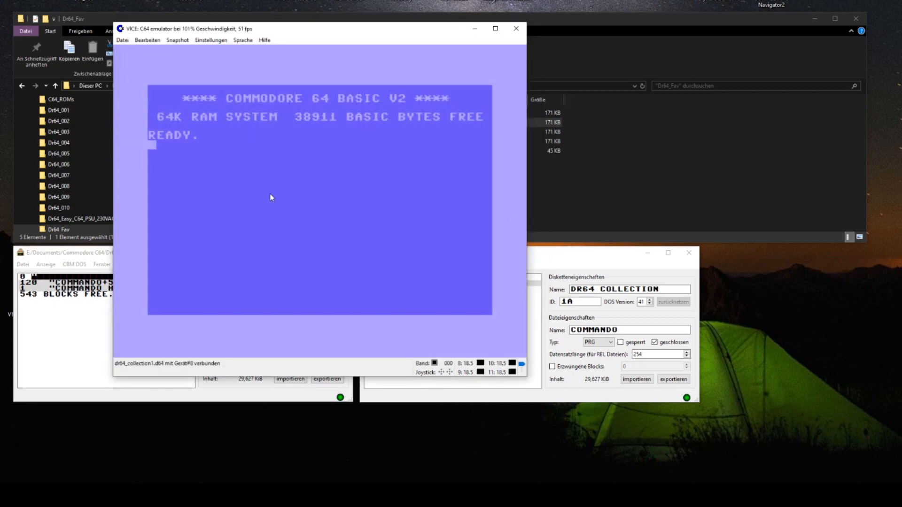
type("LOAD\"$\",8")
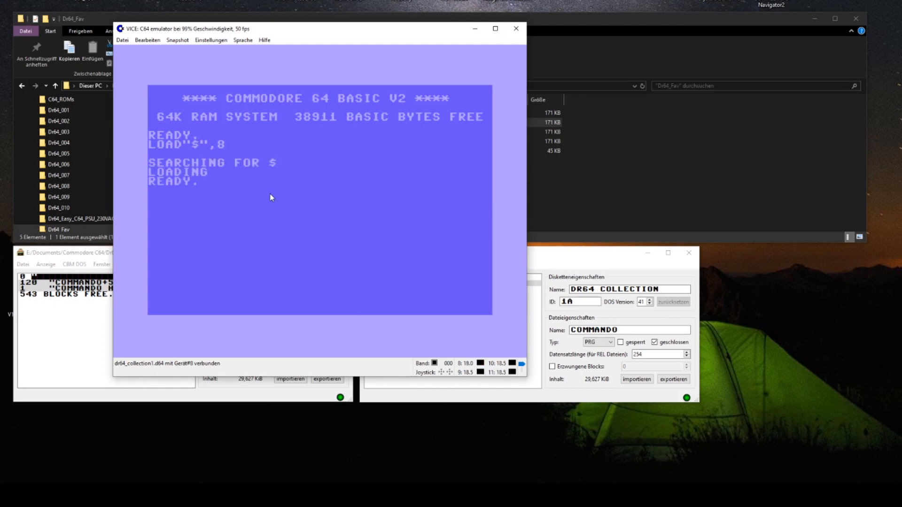
type("LIST")
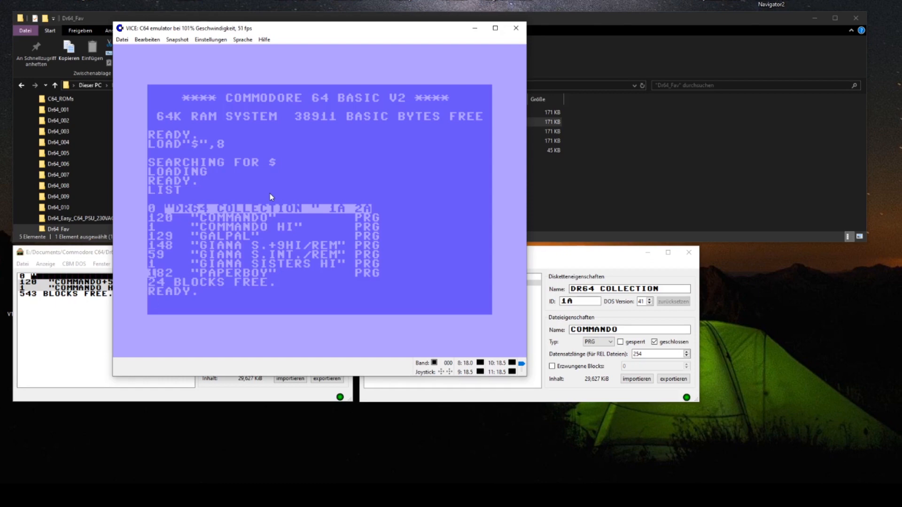
type("LOAD\"PAPERBOY\"")
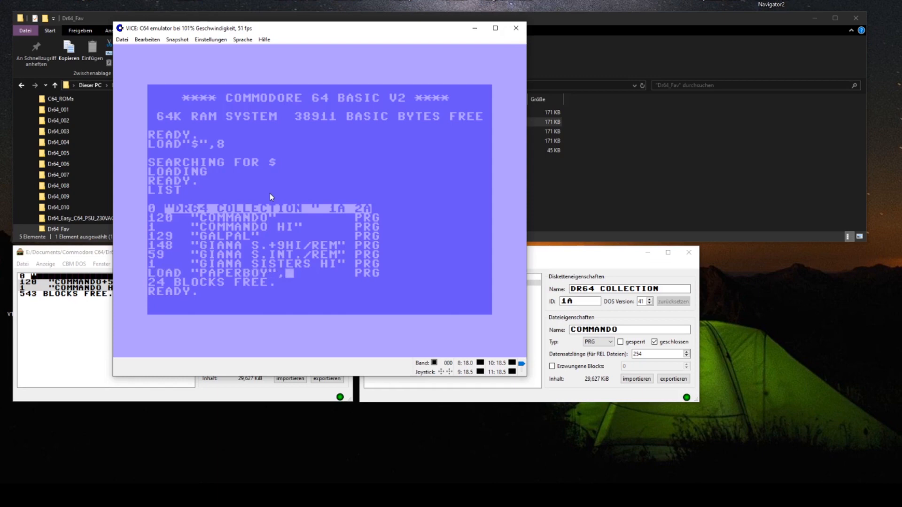
Step: Finish the LOAD"PAPERBOY",8 command and run Paperboy to its best-score screen
type("8")
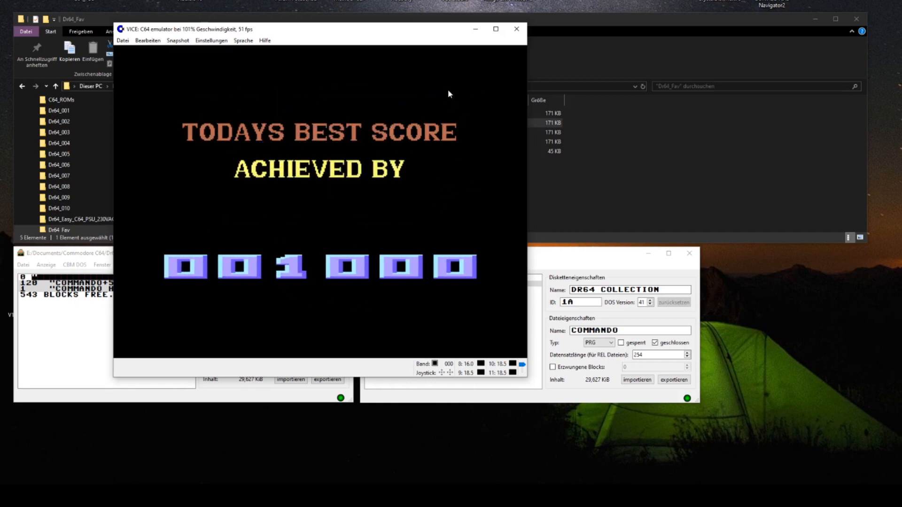
Step: Close the VICE emulator window and confirm quitting with Ja
left_click(515, 29)
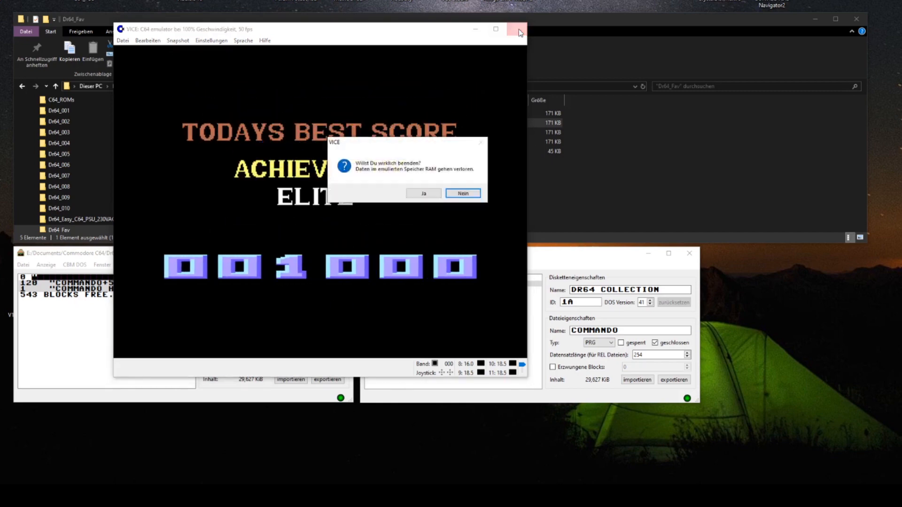
left_click(423, 192)
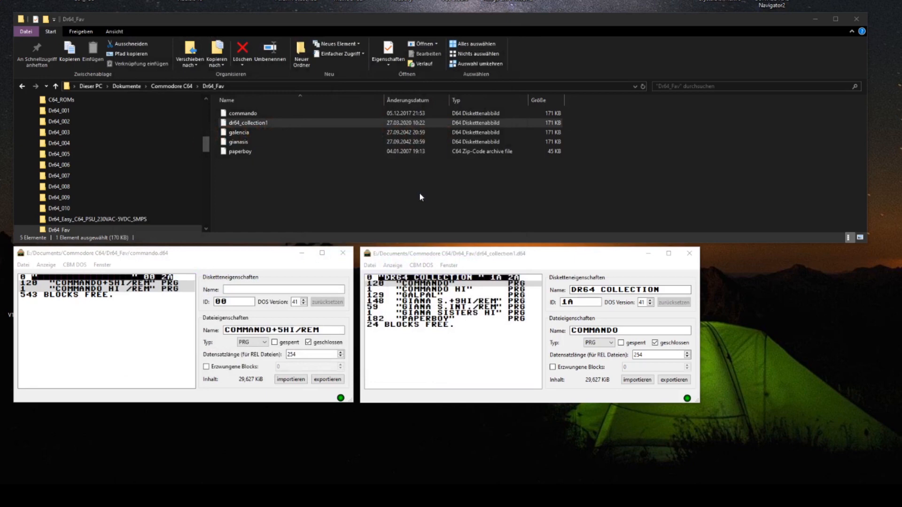
mouse_move(469, 214)
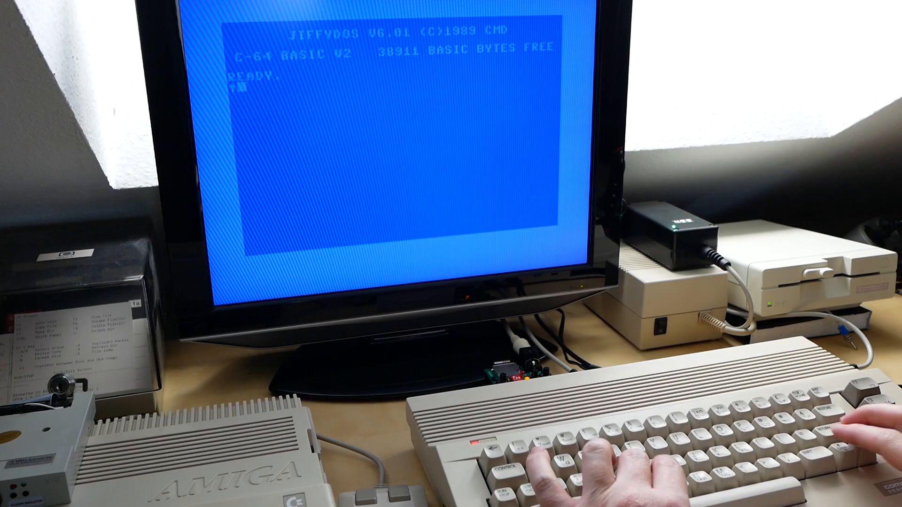
Step: Type FB at the JiffyDOS READY prompt on the real C64
type("FB")
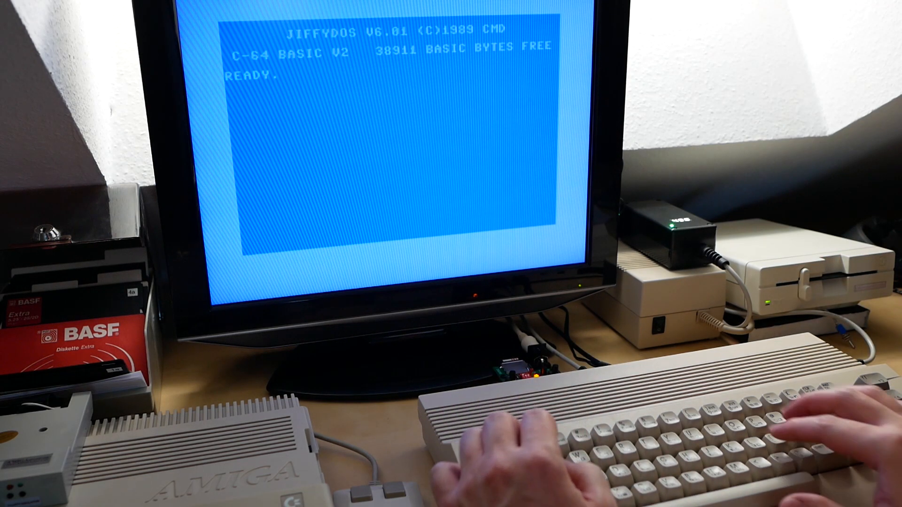
Step: Format the drive 9 floppy as DR64COLLECTION1, ID 3A, using OPEN 1,9,15 and CLOSE 1
type("OPEN")
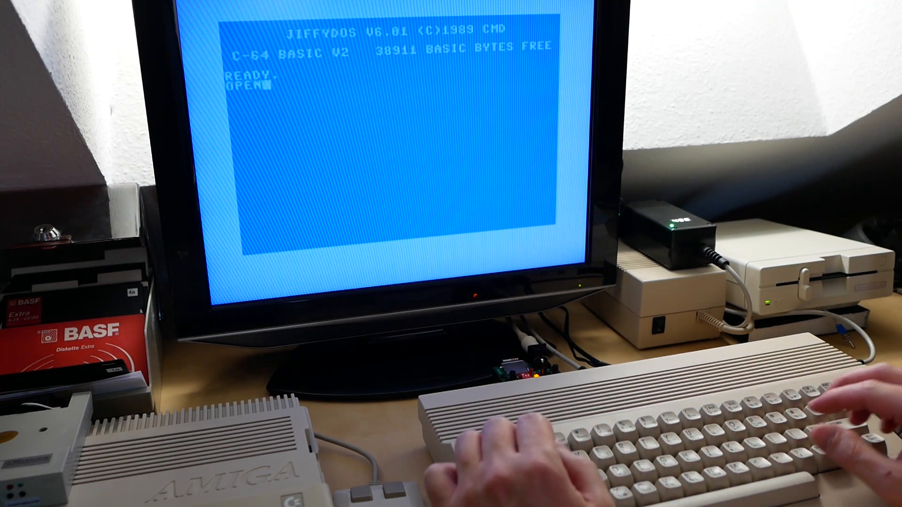
type("1,8")
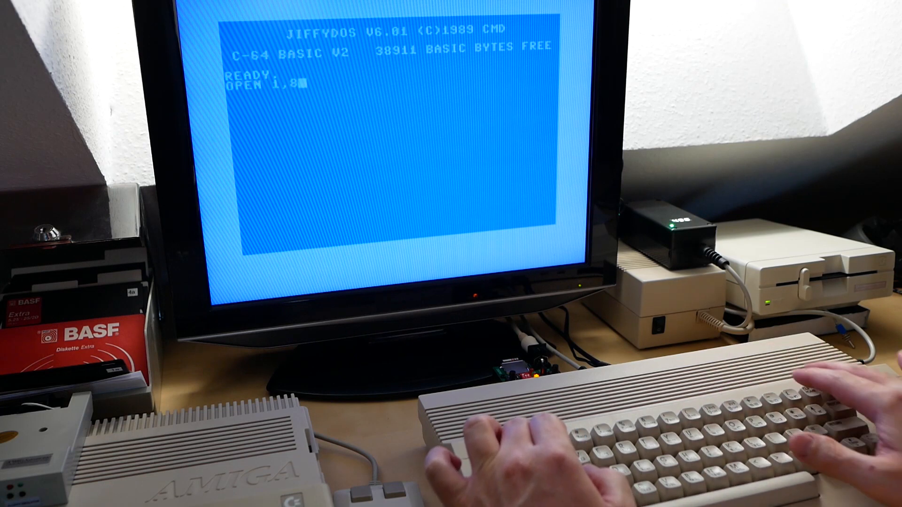
type("9,")
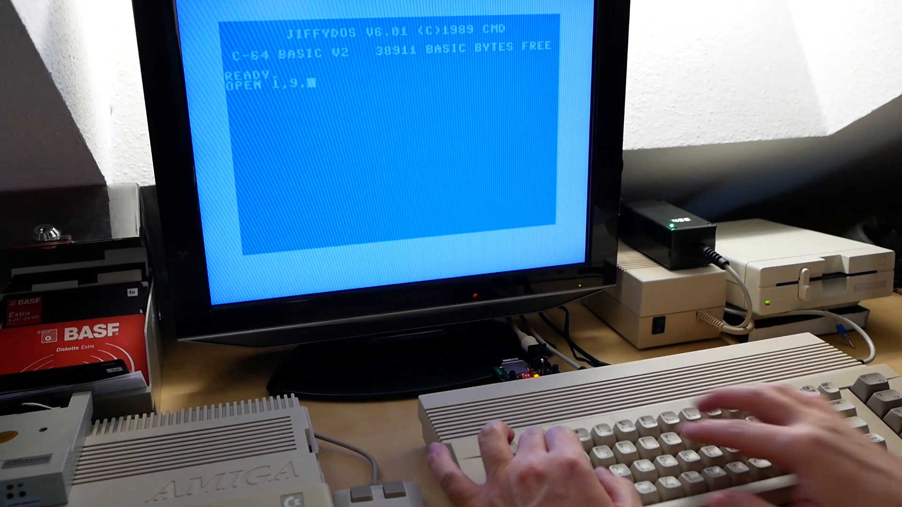
type("15,\"")
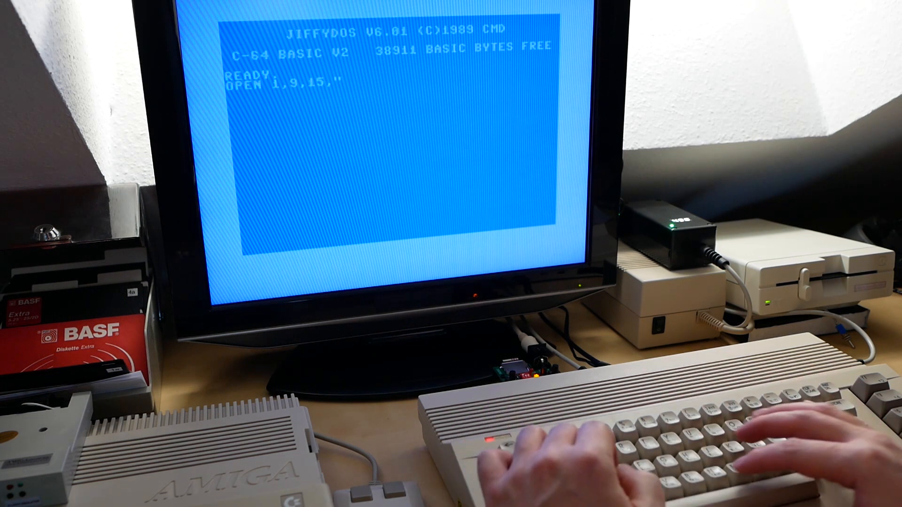
type("N:")
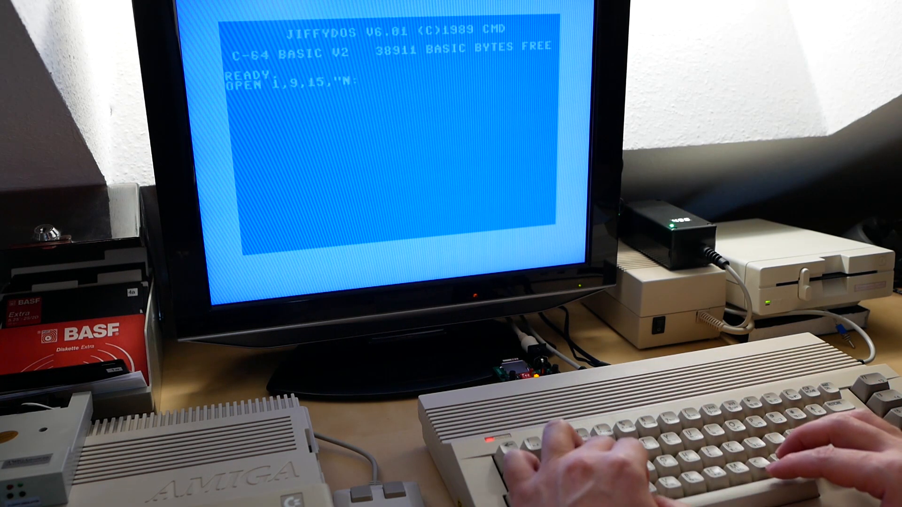
type("DR64C")
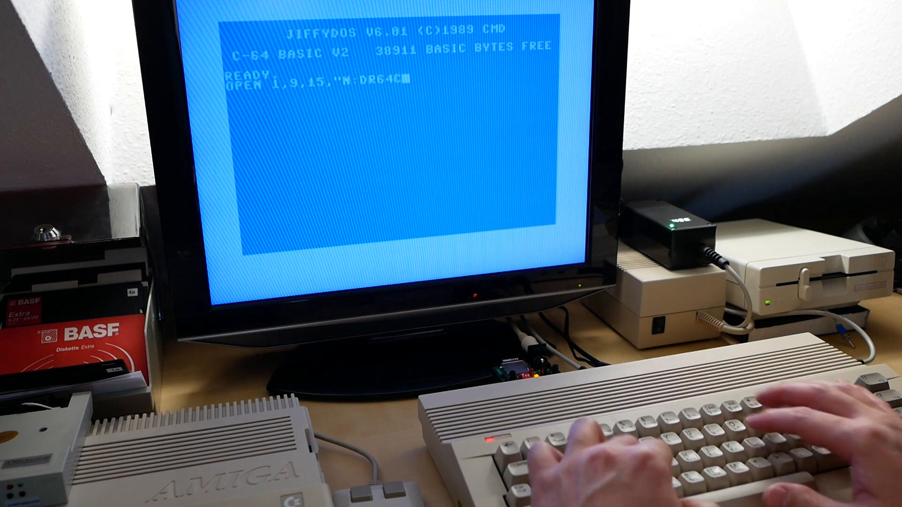
type("OLLECTION")
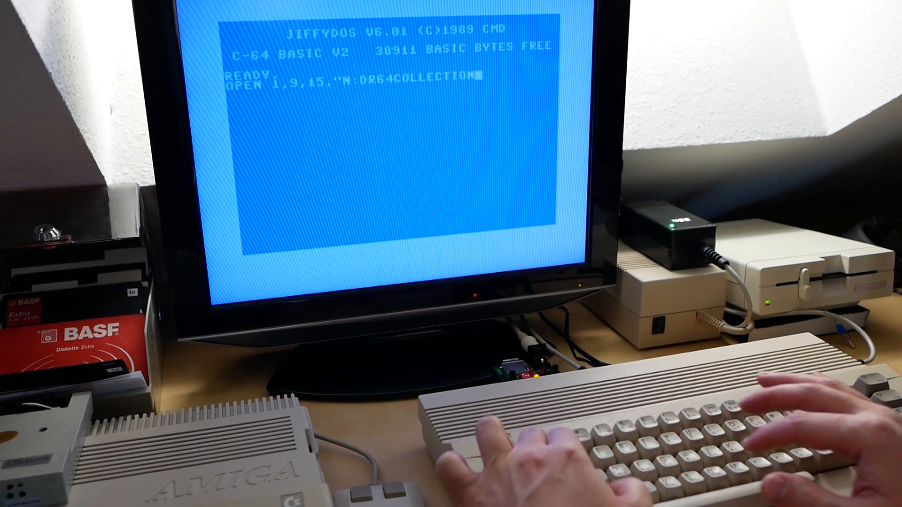
type("1")
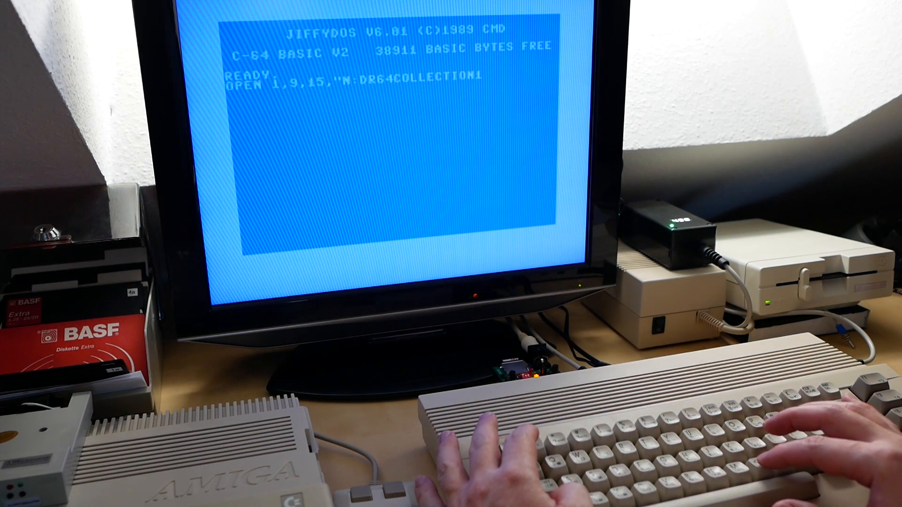
type(",")
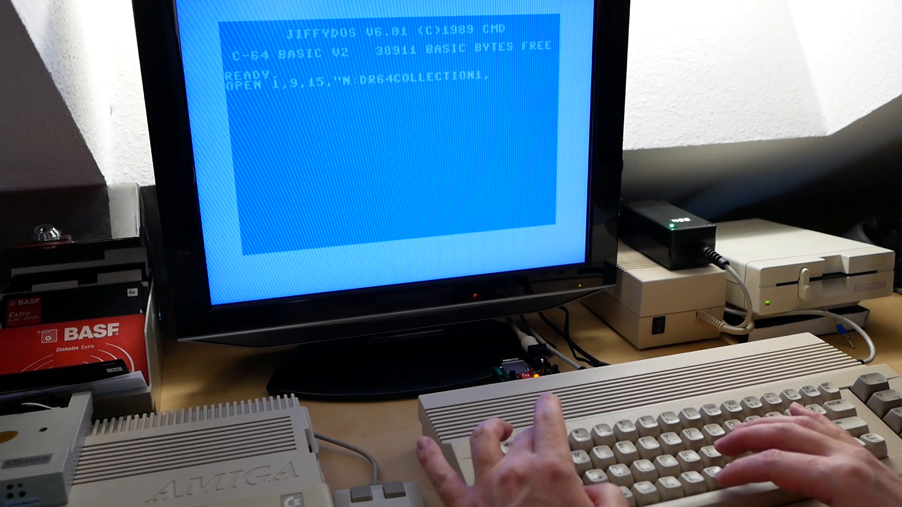
type("3A")
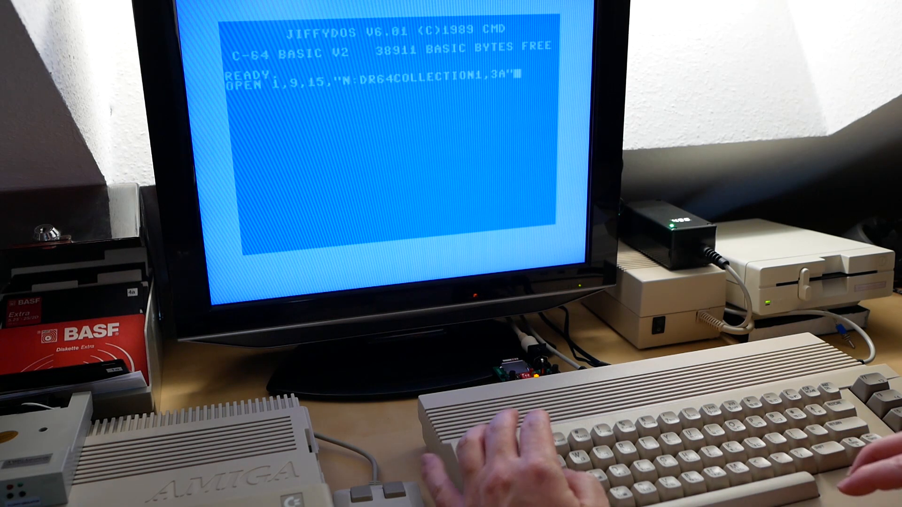
type(":CL")
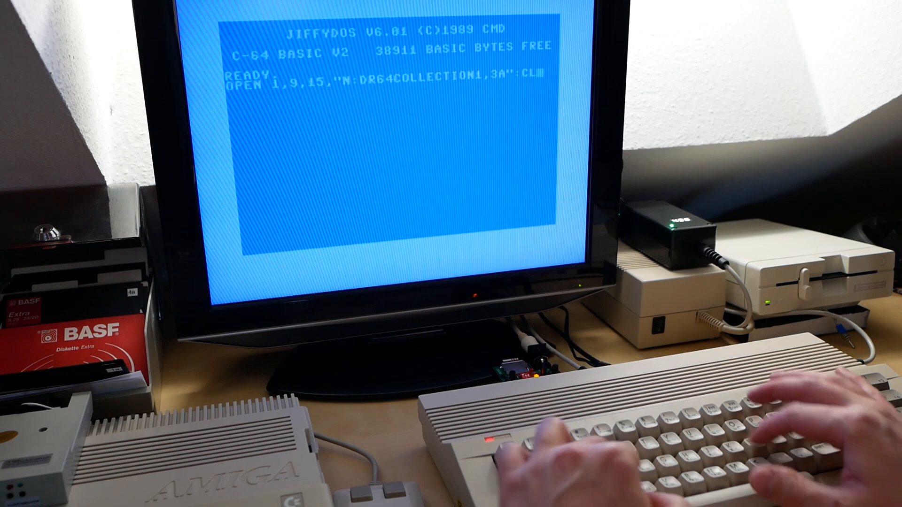
type("CLOSE 1")
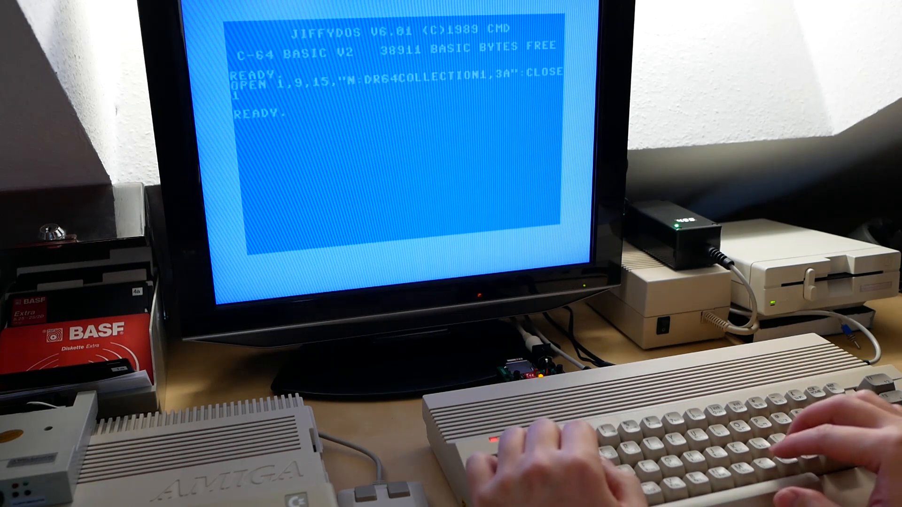
Step: Load and list drive 9's directory, showing DR64COLLECTION1 with 664 blocks free
type("LOAD\"%")
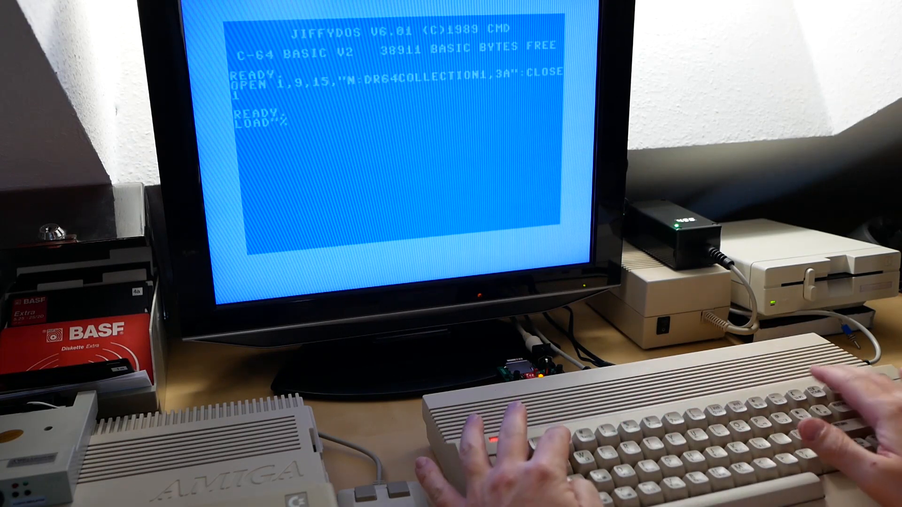
type("$\",9")
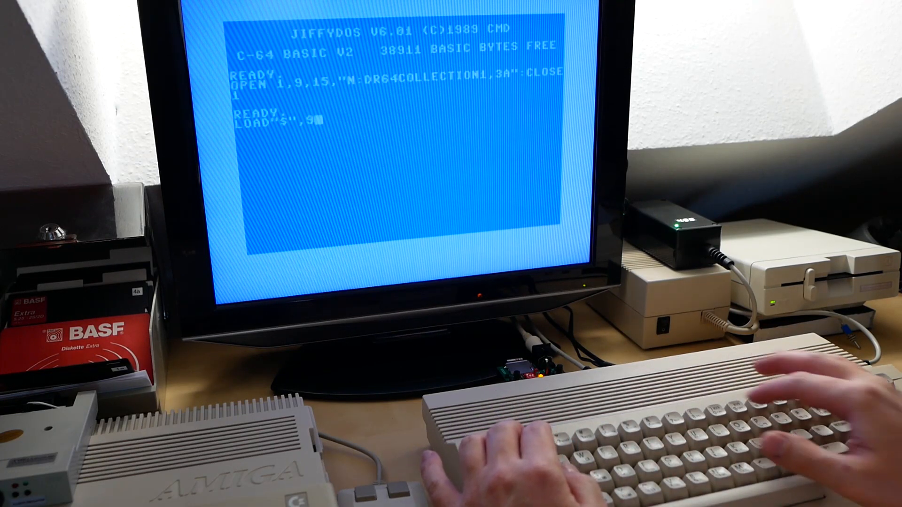
key("Return")
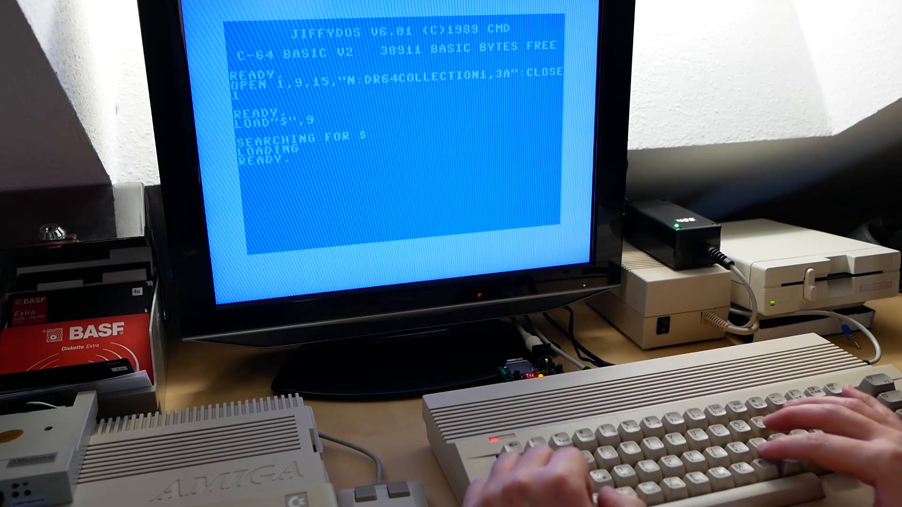
type("LIST")
type("↑")
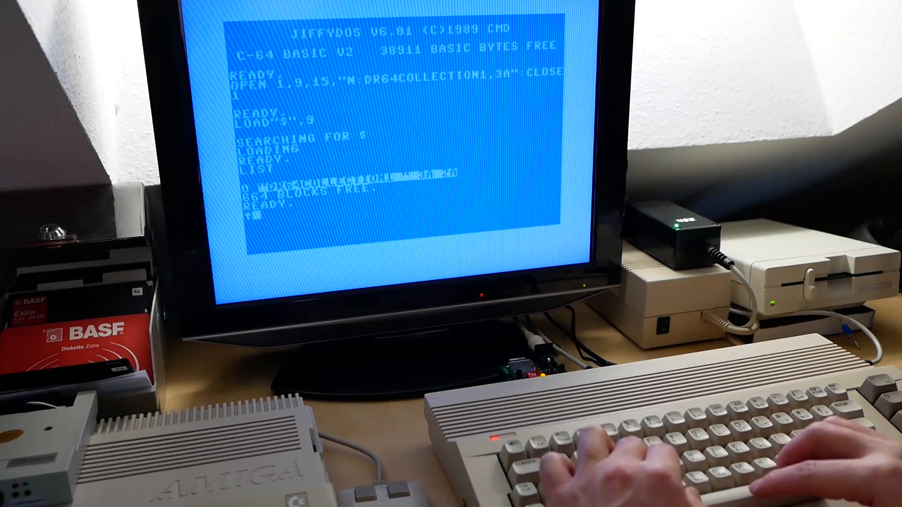
type("FB")
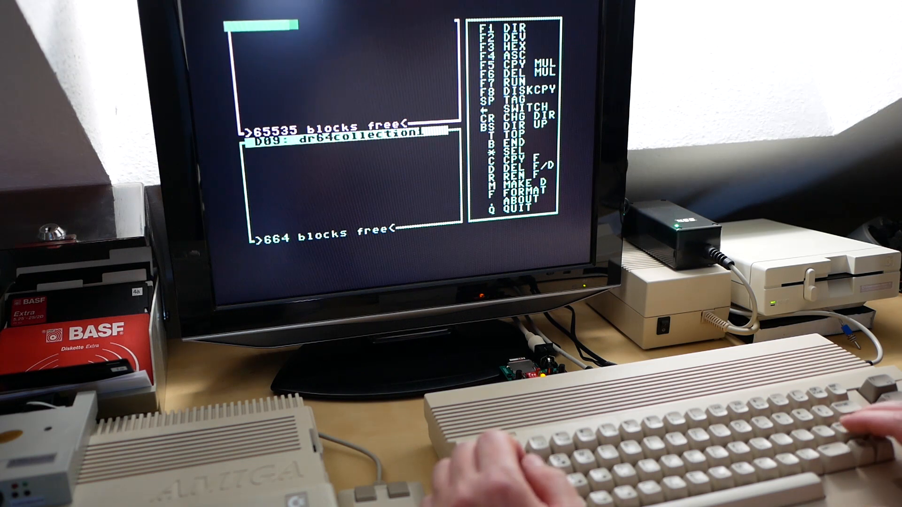
Step: Read device 8's SD card directory in DraCopy
key("Return")
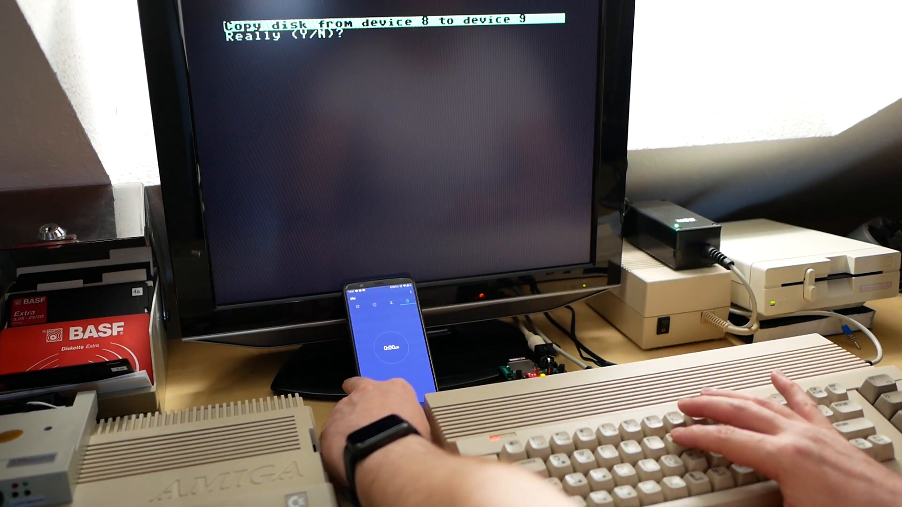
key("y")
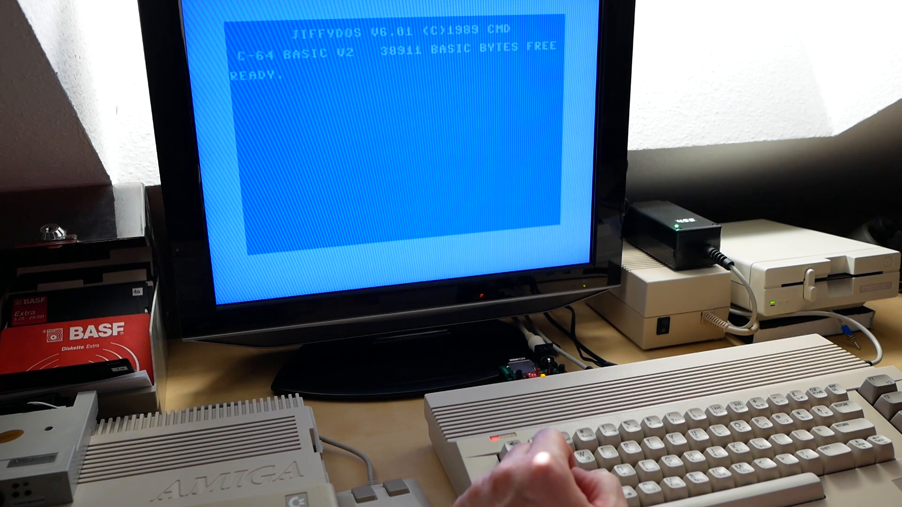
Step: Load and list drive 9's directory with the seven copied programs, then begin typing LOAD
type("LOAD")
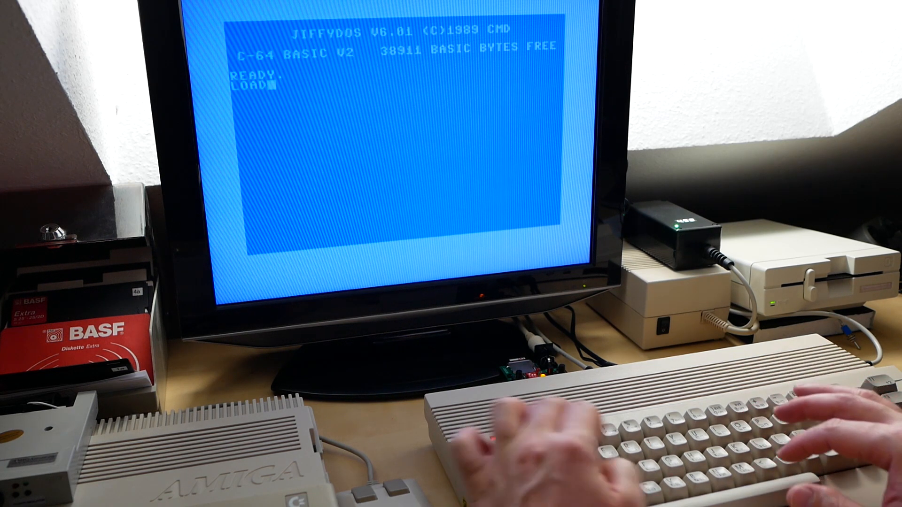
type("\"$\",9")
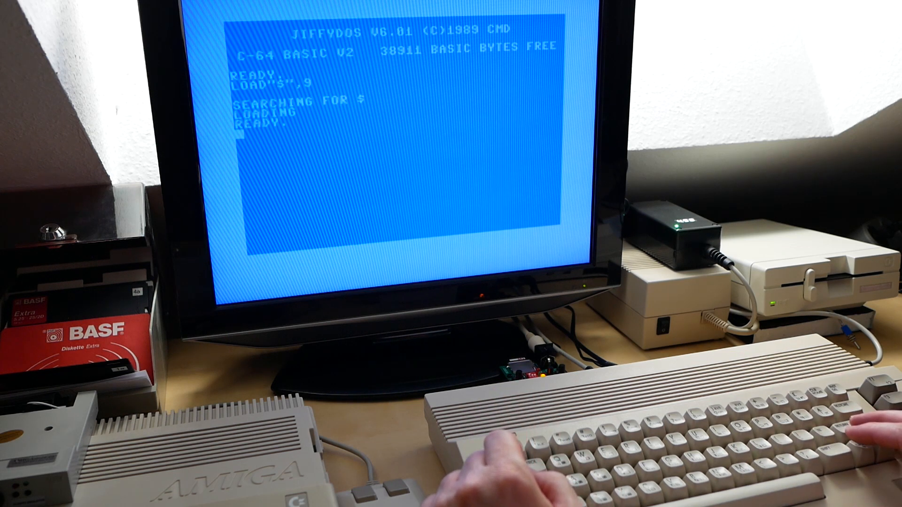
type("LIST")
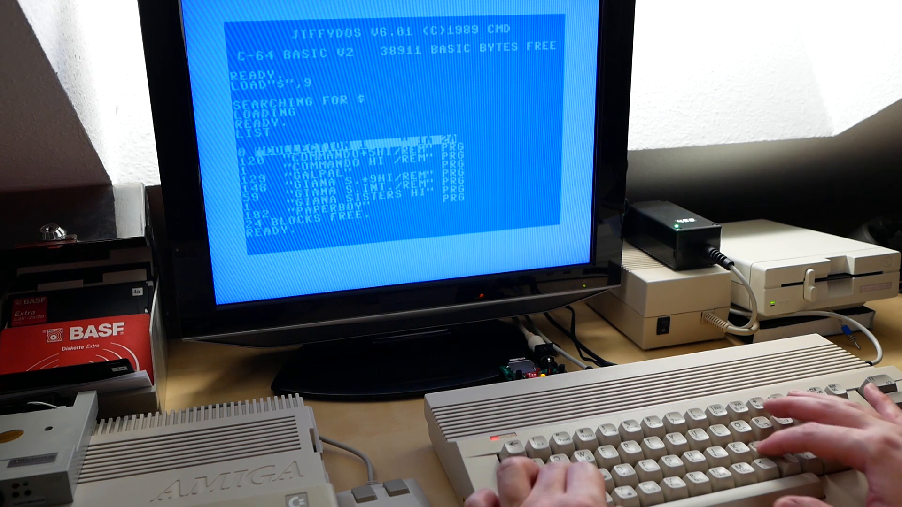
type("LOAD")
type(",9")
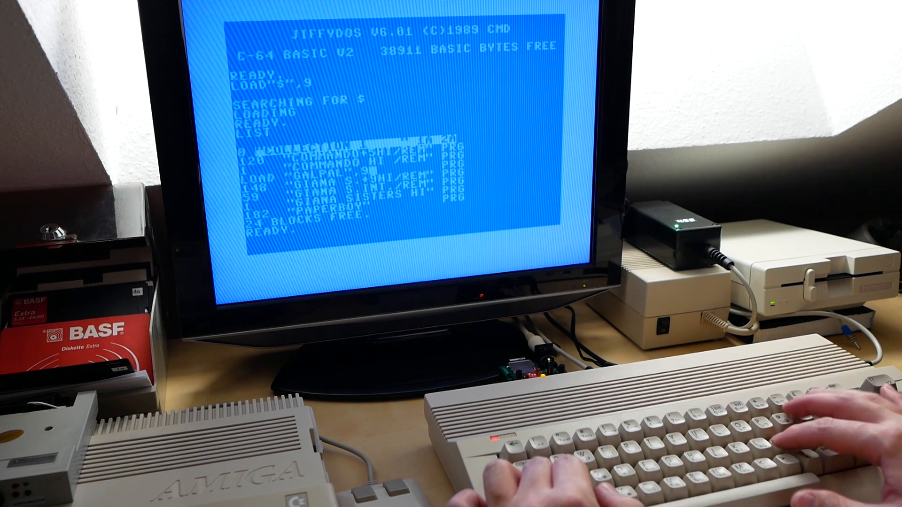
Step: Load GALPAL from the drive 9 floppy and type RUN to start it
key("Return")
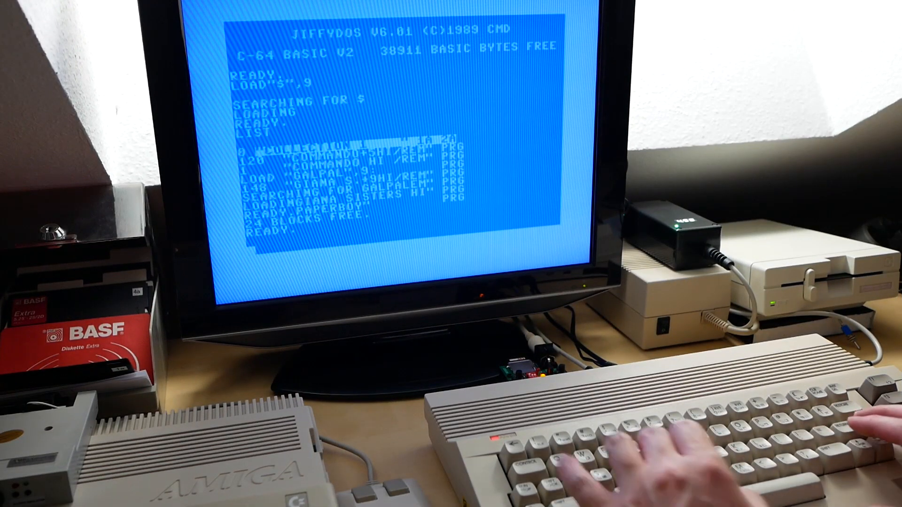
type("RUN")
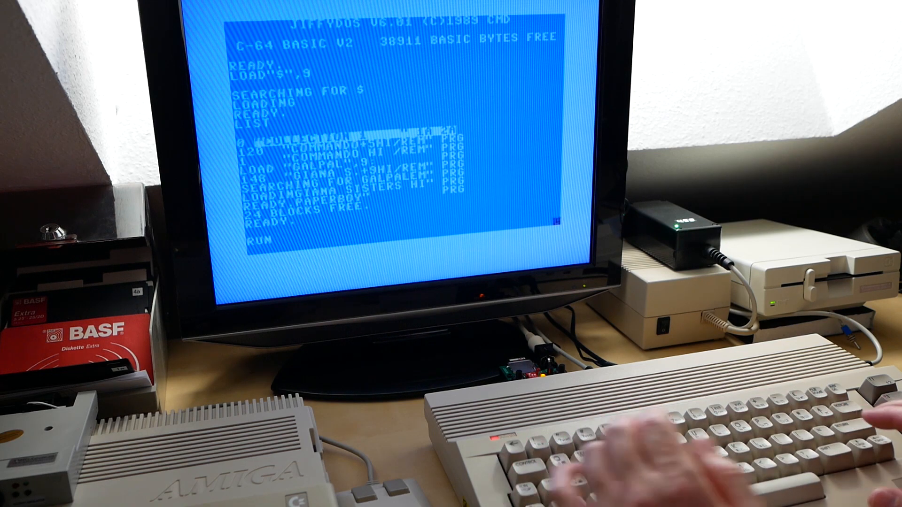